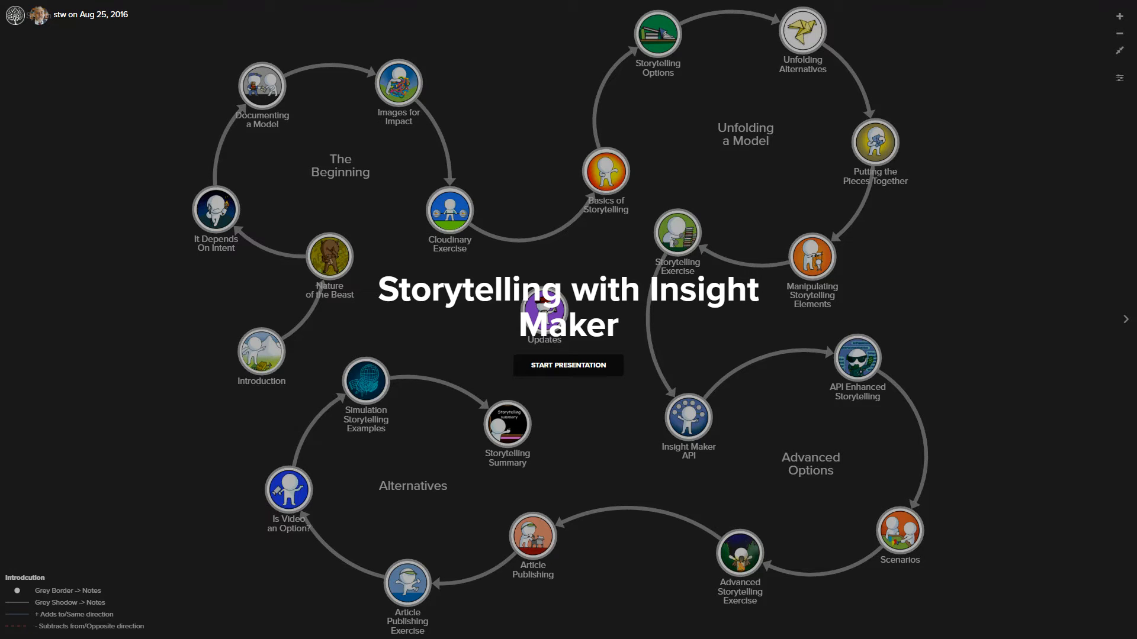
{"action": "mouse_move", "coordinate": [371, 20]}
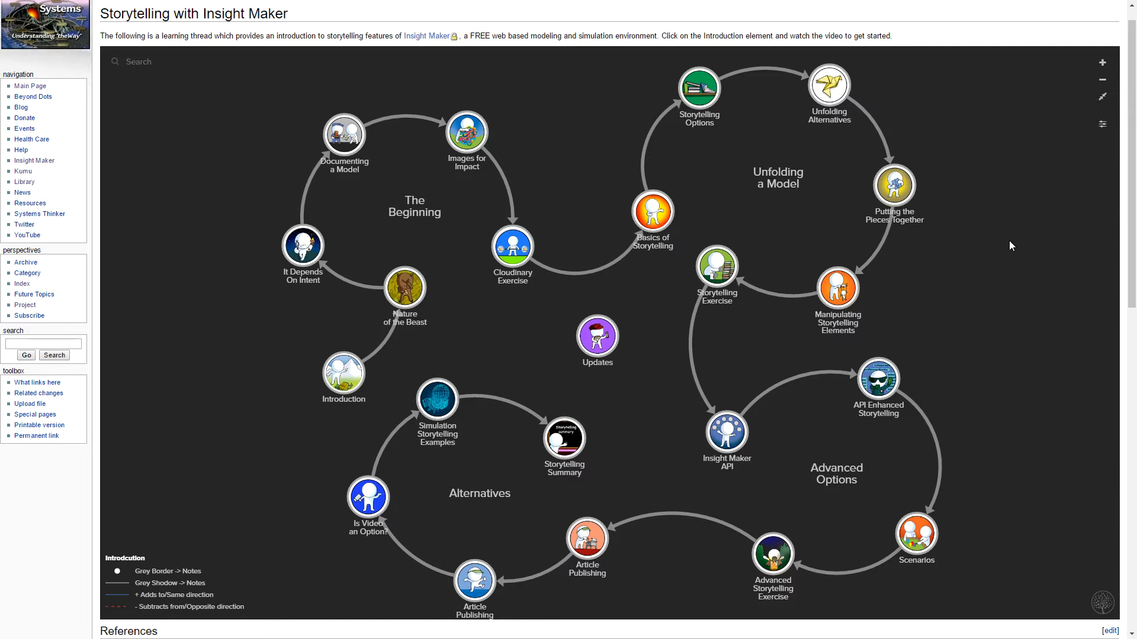
{"action": "mouse_move", "coordinate": [962, 316]}
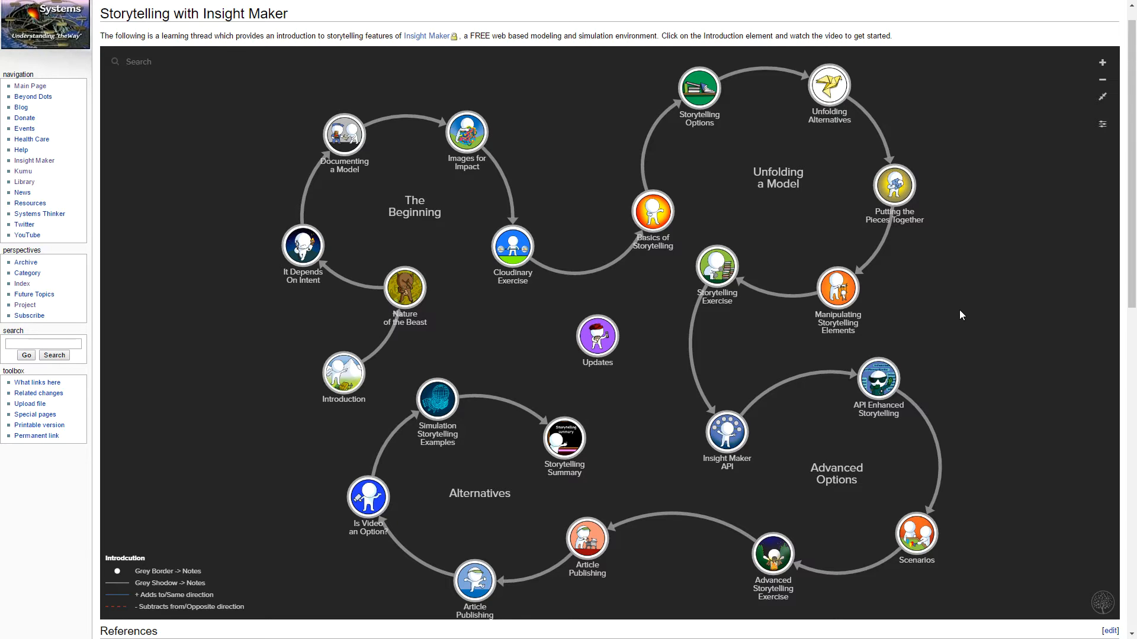
{"action": "mouse_move", "coordinate": [674, 213]}
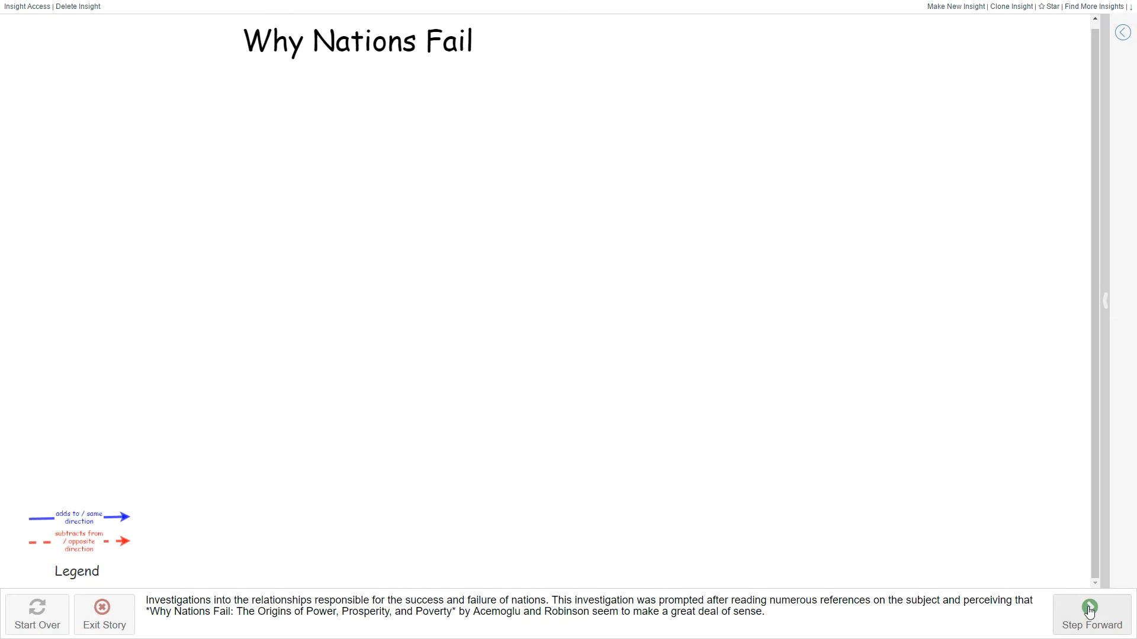
Step the story through loops B2, R3, B4 and R1, then show the editing toolbar.
{"action": "left_click", "coordinate": [1091, 608]}
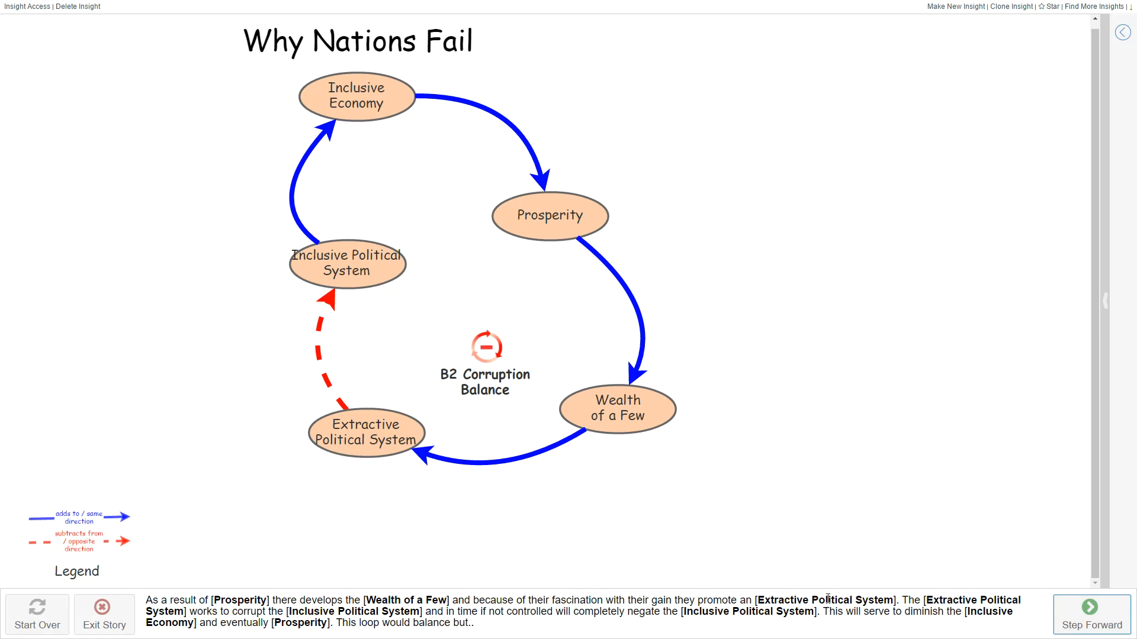
{"action": "mouse_move", "coordinate": [1069, 614]}
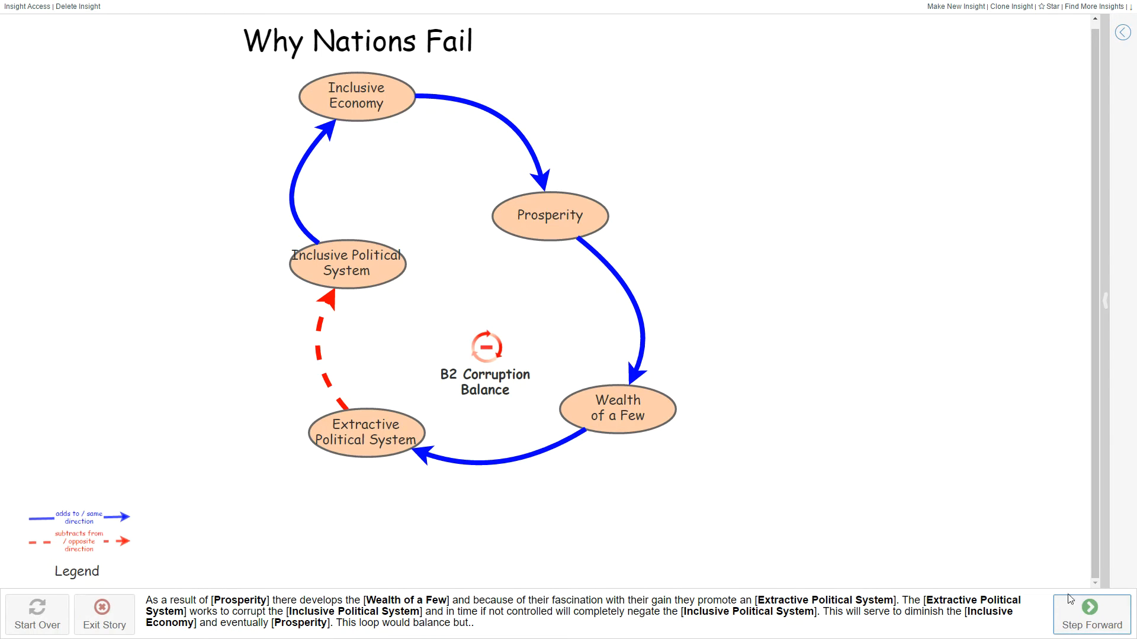
{"action": "left_click", "coordinate": [1090, 607]}
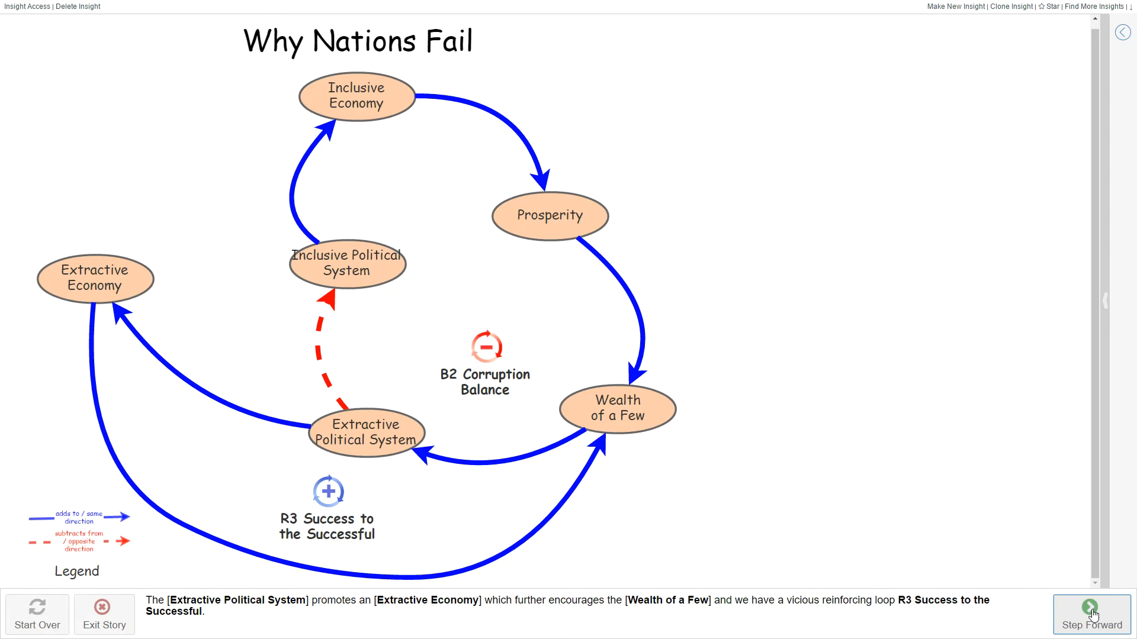
{"action": "left_click", "coordinate": [1089, 607]}
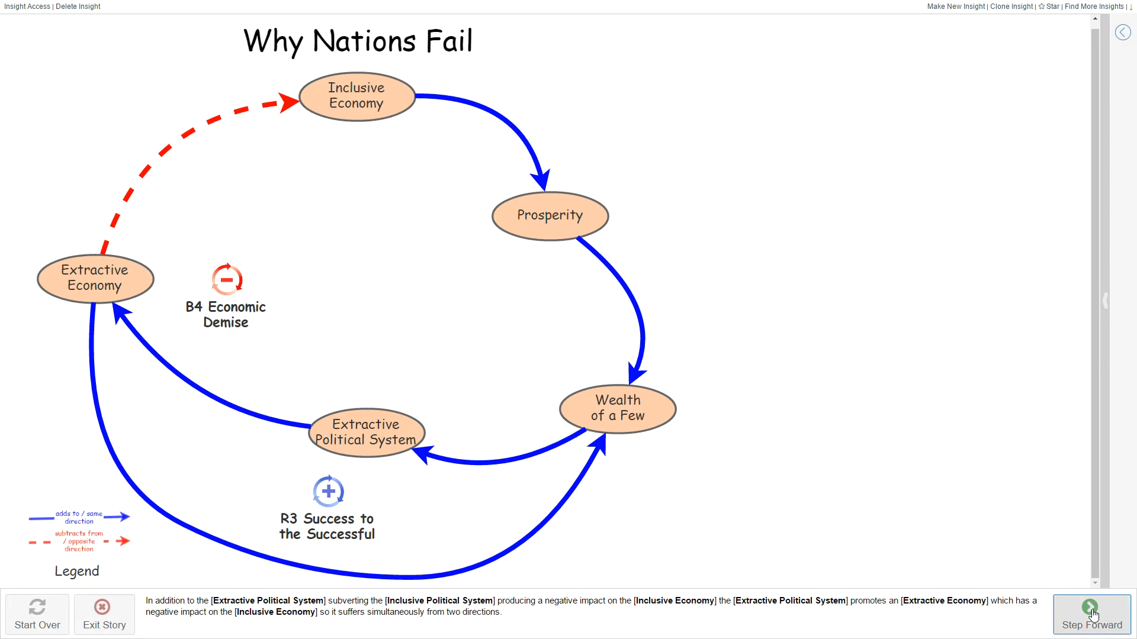
{"action": "left_click", "coordinate": [1090, 614]}
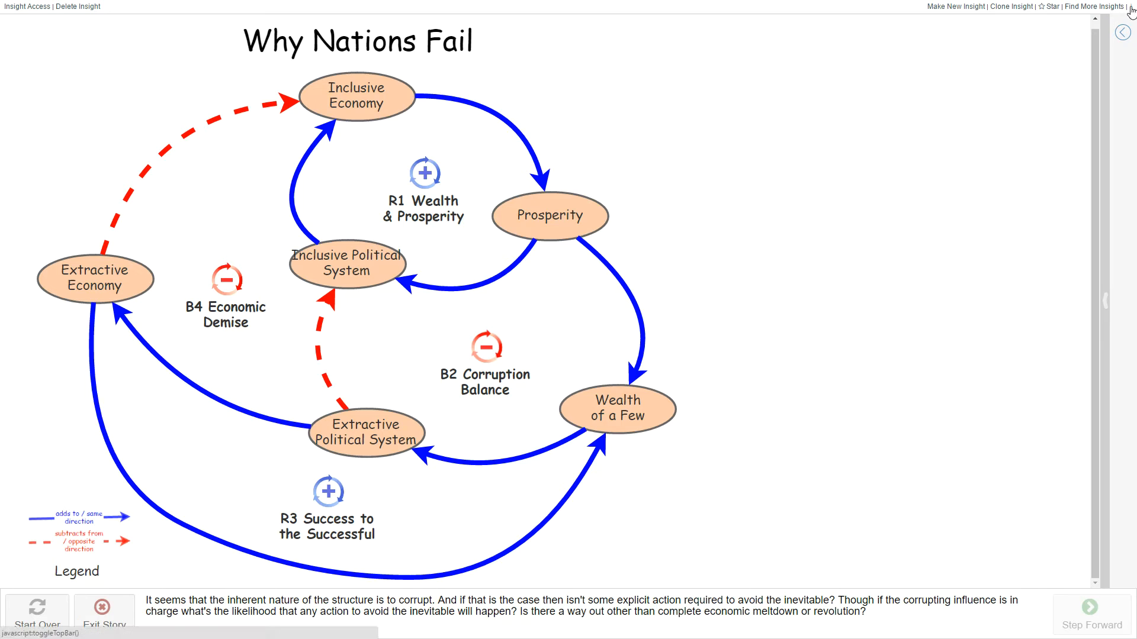
{"action": "left_click", "coordinate": [1131, 7]}
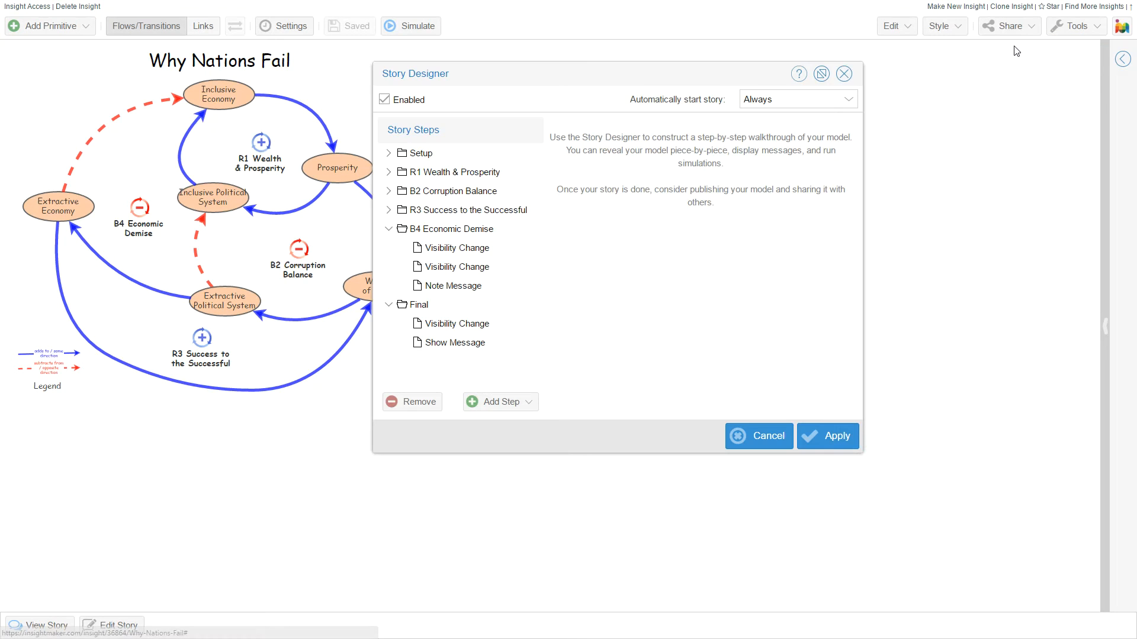
Select the R3 and R1 step folders and expand R1 Wealth & Prosperity's actions.
{"action": "left_click", "coordinate": [467, 209]}
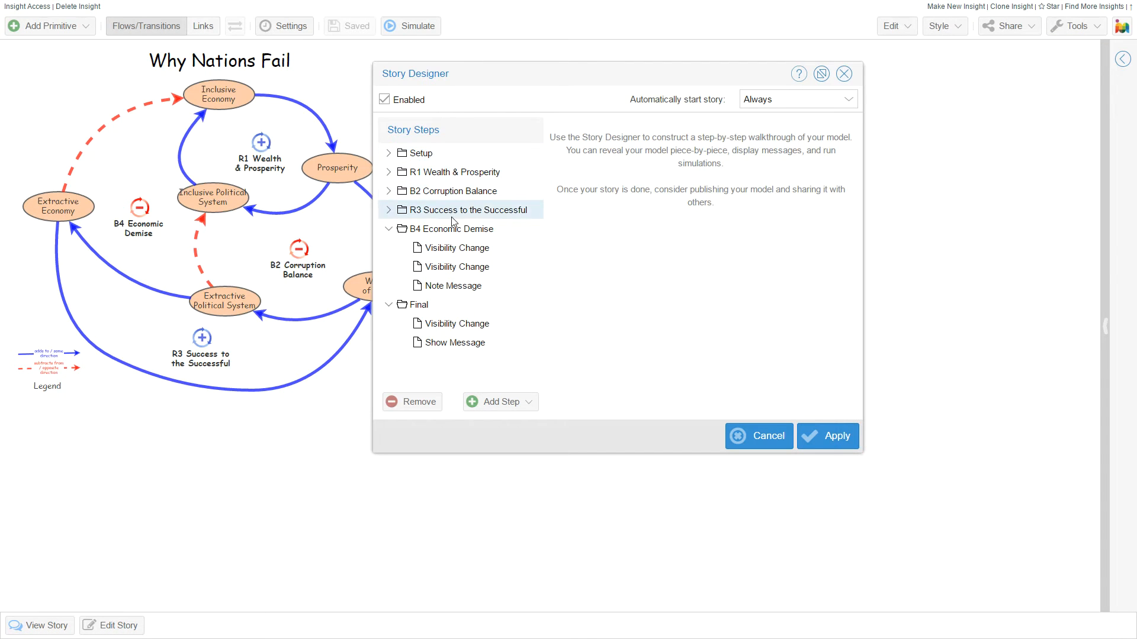
{"action": "left_click", "coordinate": [456, 172]}
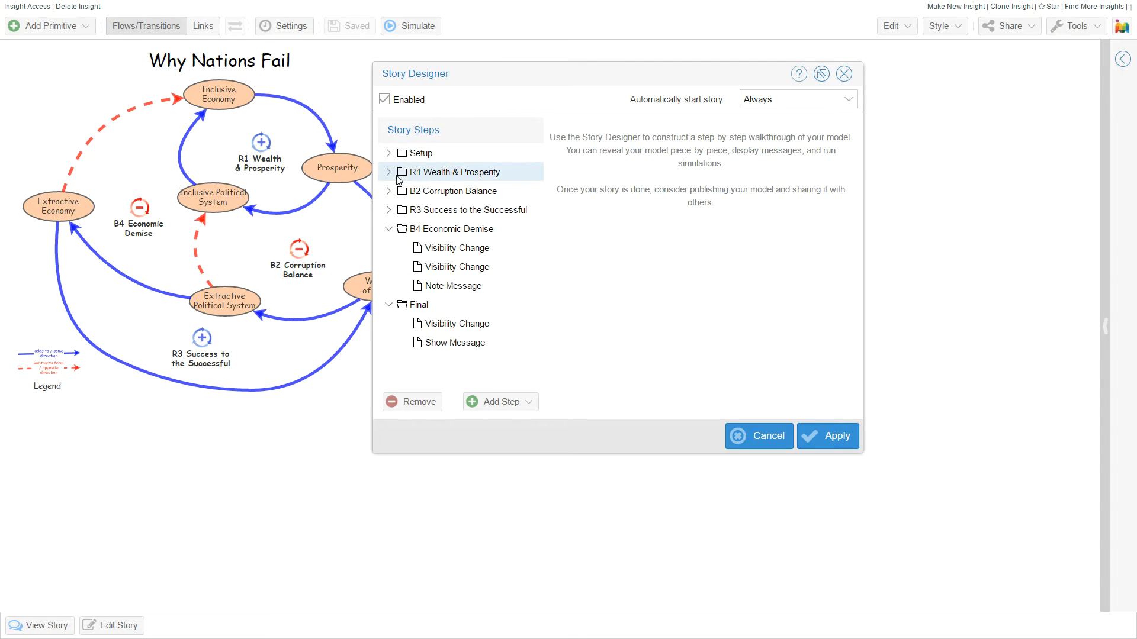
{"action": "left_click", "coordinate": [389, 172]}
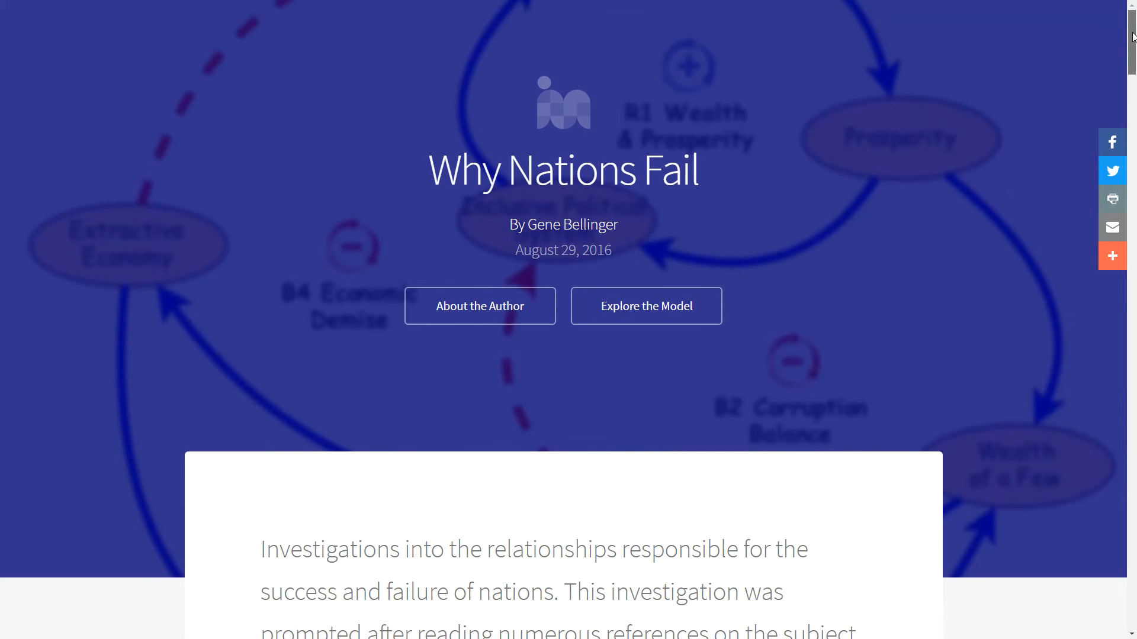
{"action": "scroll", "scroll_direction": "down", "scroll_amount": 3}
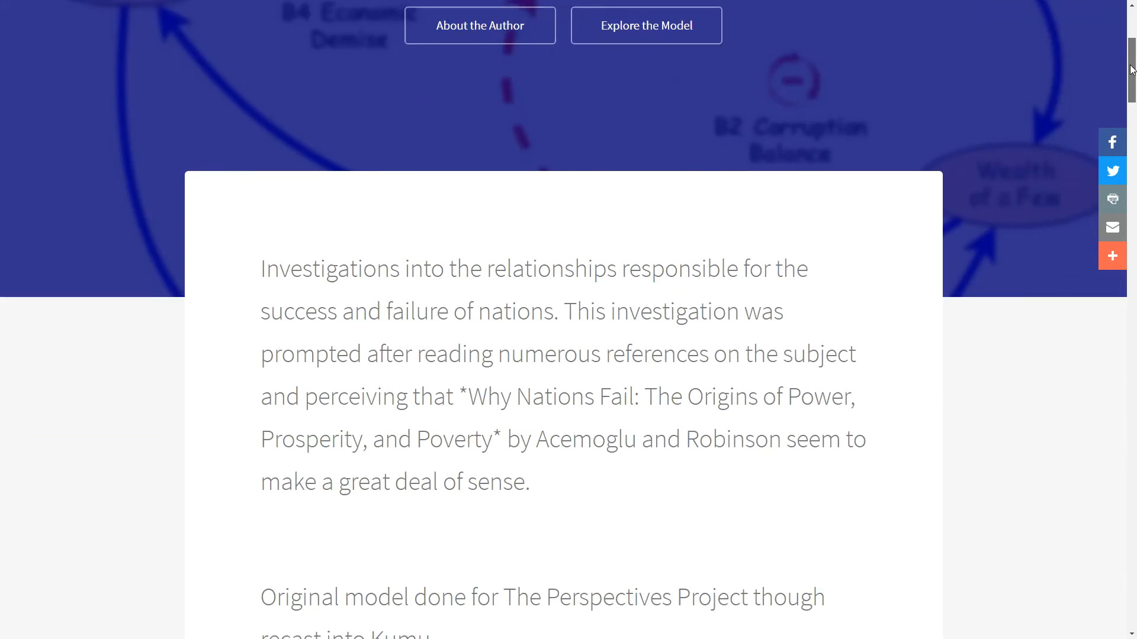
{"action": "scroll", "scroll_direction": "down", "scroll_amount": 3}
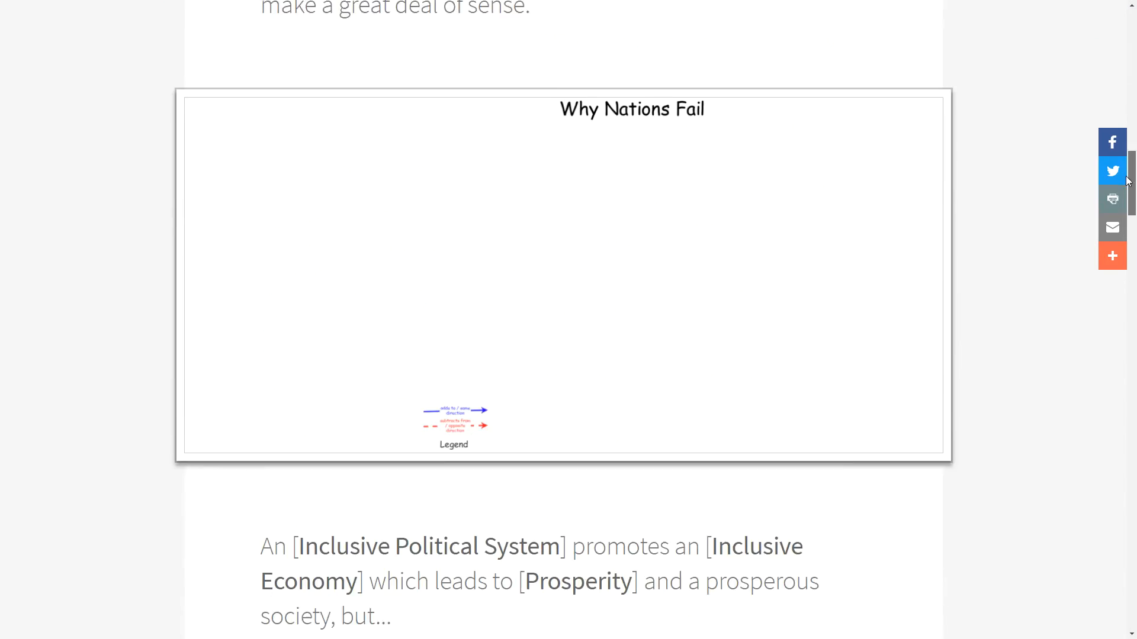
{"action": "scroll", "scroll_direction": "down", "scroll_amount": 3}
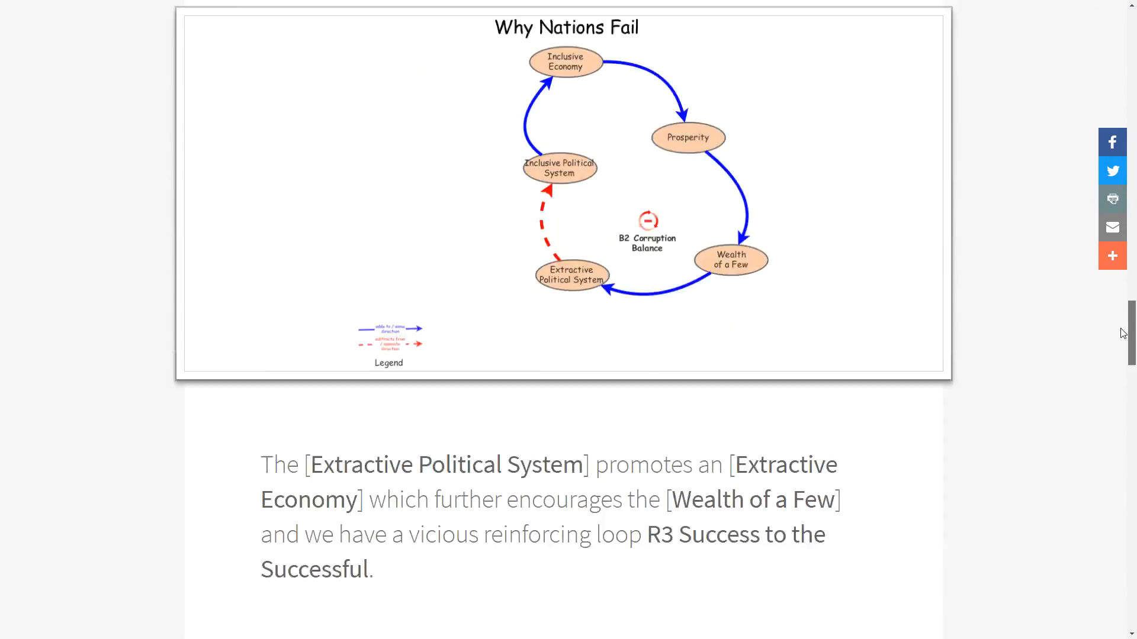
{"action": "scroll", "scroll_direction": "down", "scroll_amount": 3}
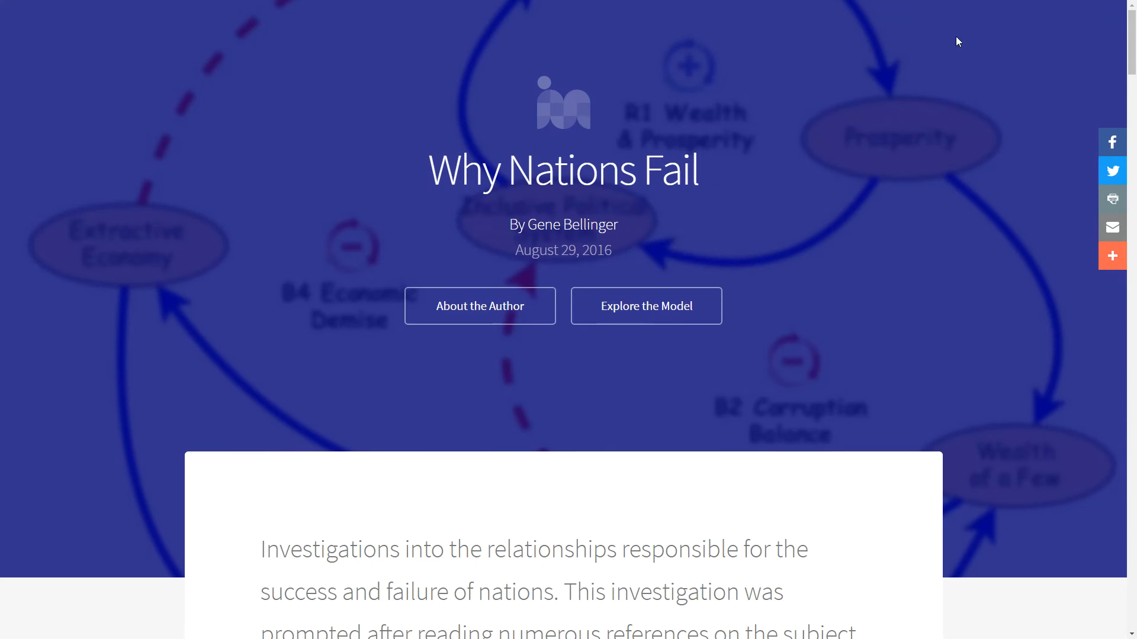
{"action": "mouse_move", "coordinate": [426, 87]}
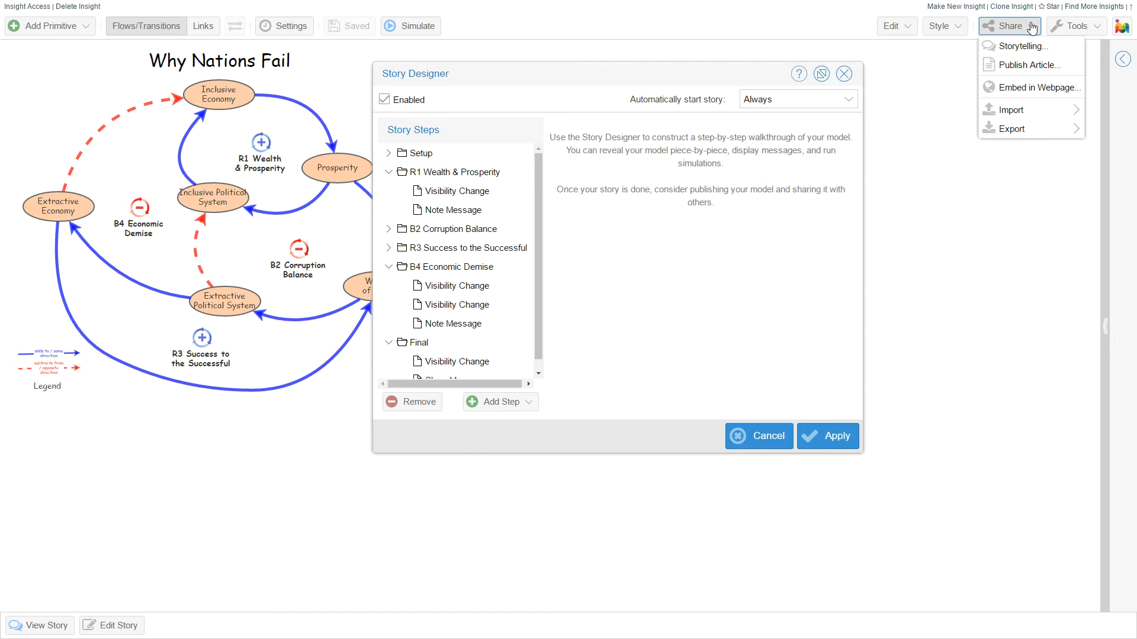
{"action": "mouse_move", "coordinate": [1037, 69]}
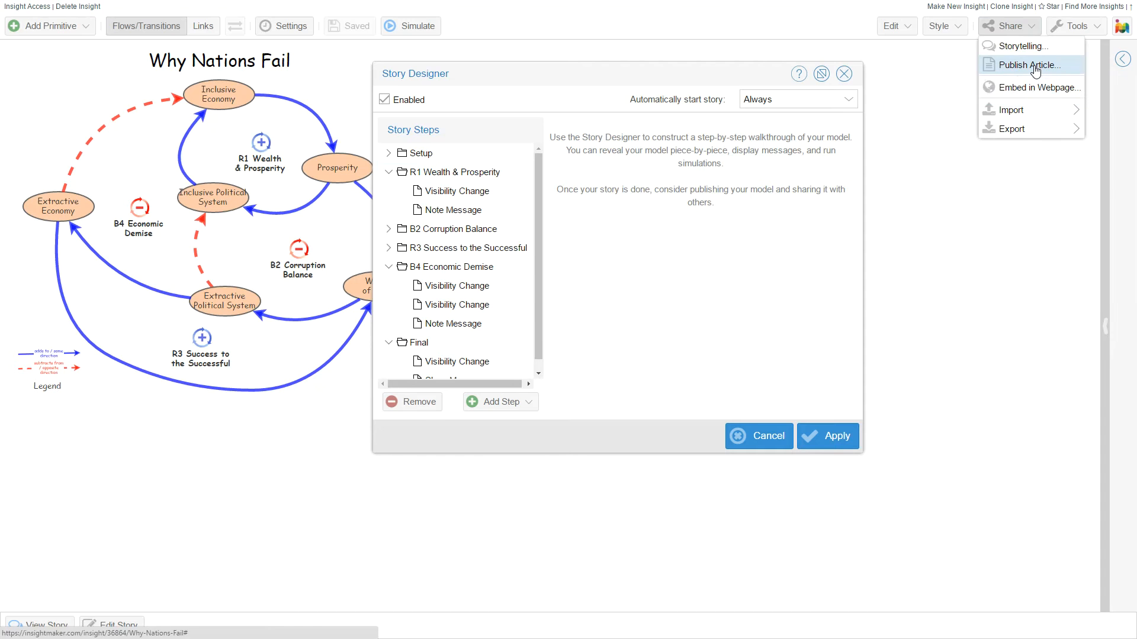
Choose Publish Article from the Share menu for the Why Nations Fail story.
{"action": "left_click", "coordinate": [1028, 65]}
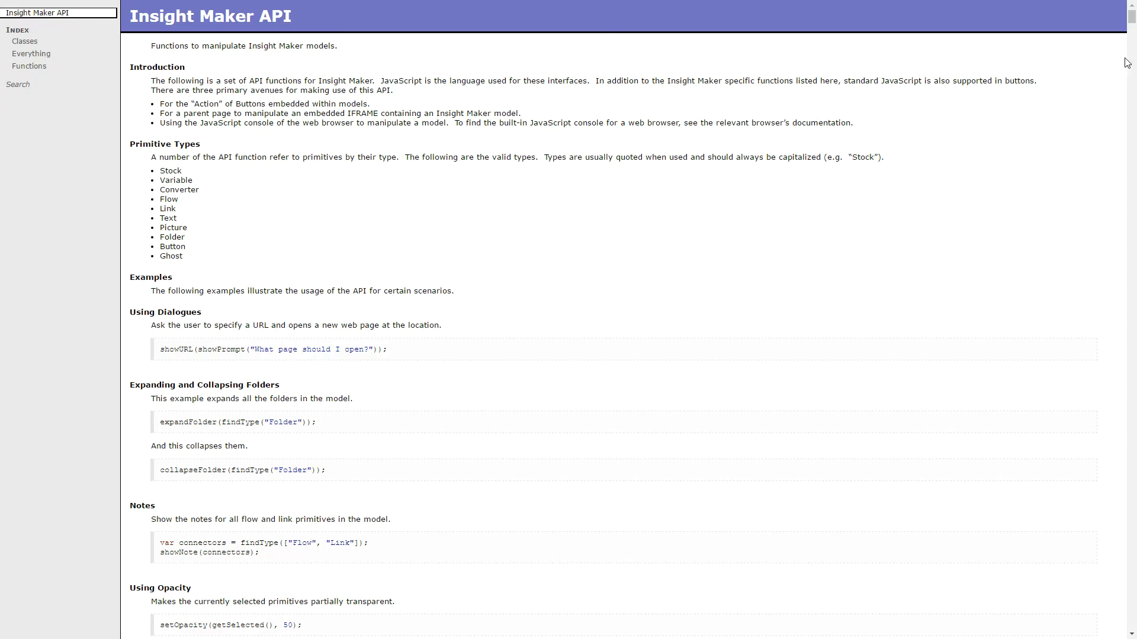
Scroll down and back up through the API Summary function tables.
{"action": "scroll", "scroll_direction": "down", "scroll_amount": 3}
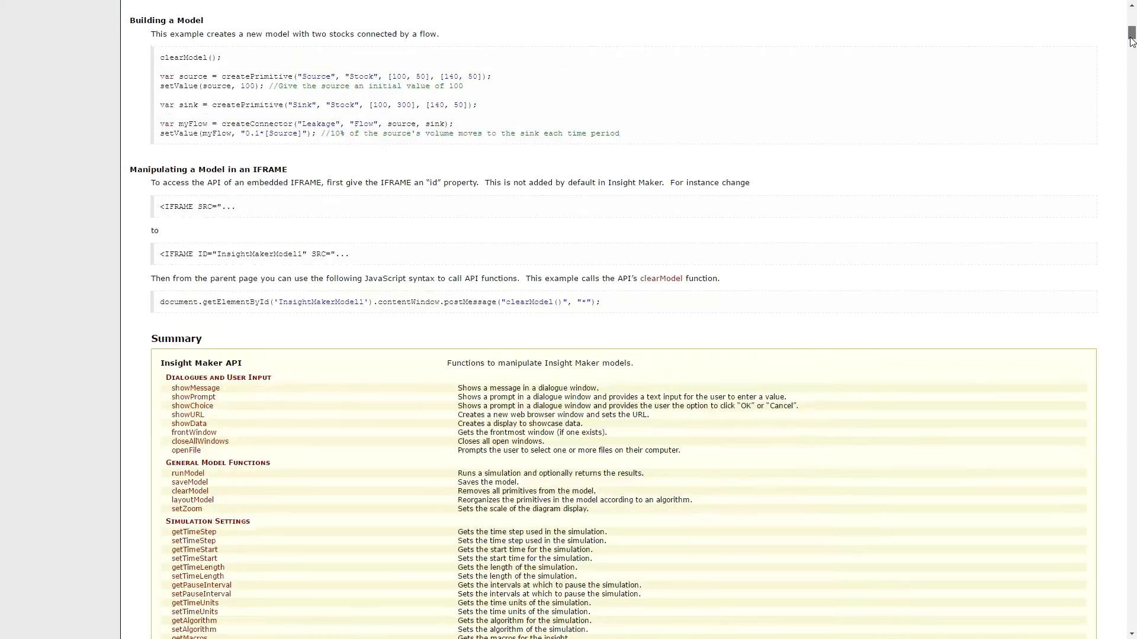
{"action": "scroll", "scroll_direction": "down", "scroll_amount": 3}
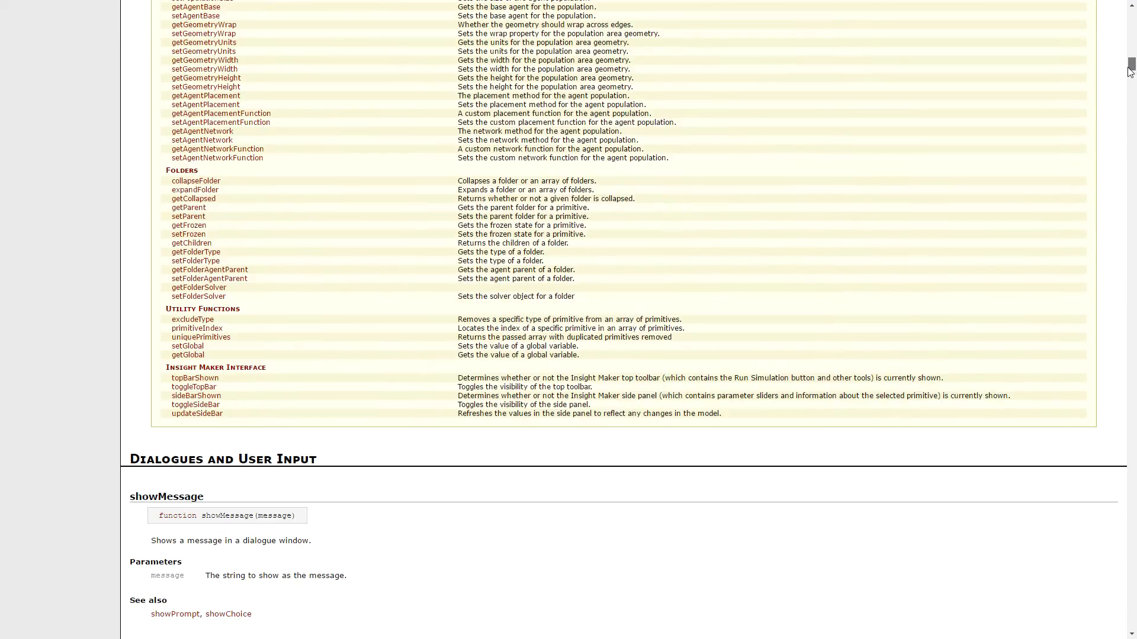
{"action": "scroll", "scroll_direction": "up", "scroll_amount": 3}
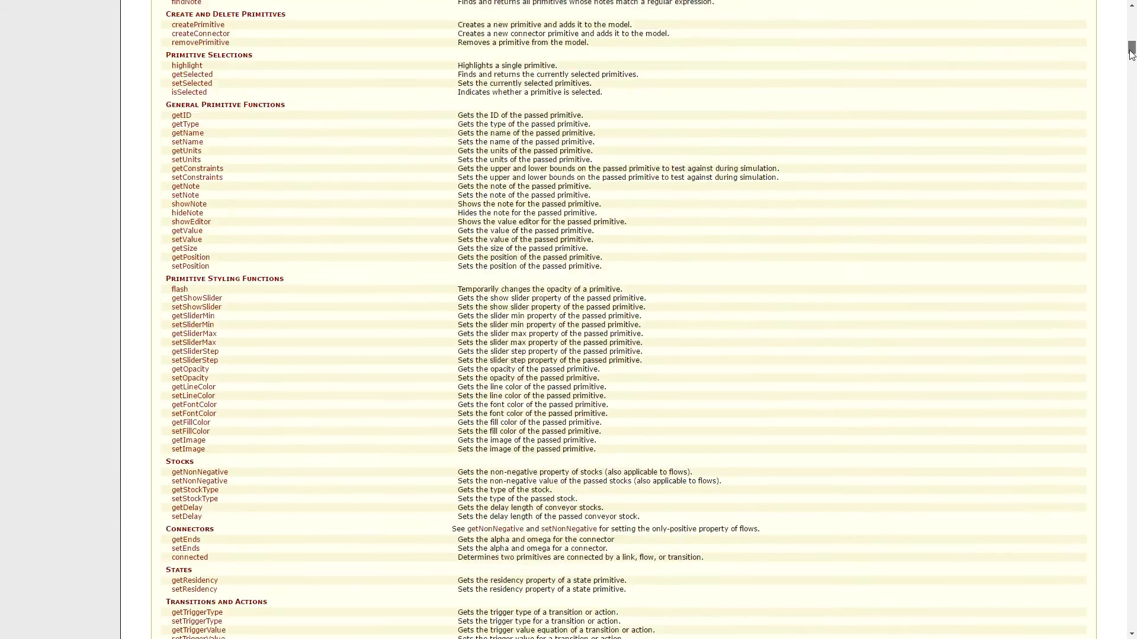
{"action": "scroll", "scroll_direction": "up", "scroll_amount": 3}
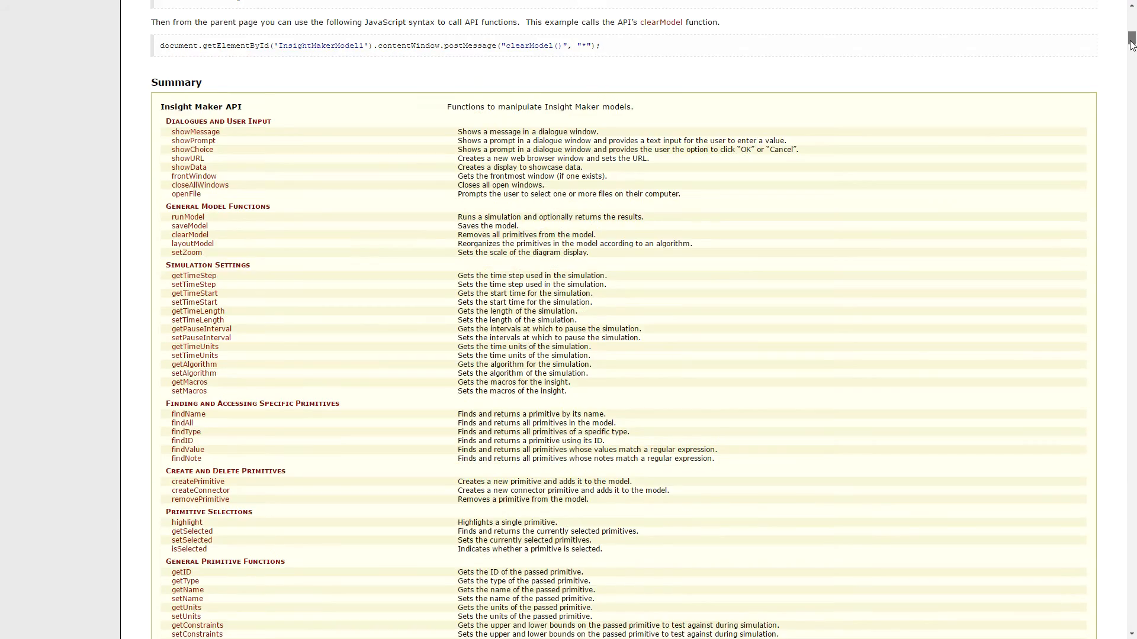
{"action": "scroll", "scroll_direction": "up", "scroll_amount": 3}
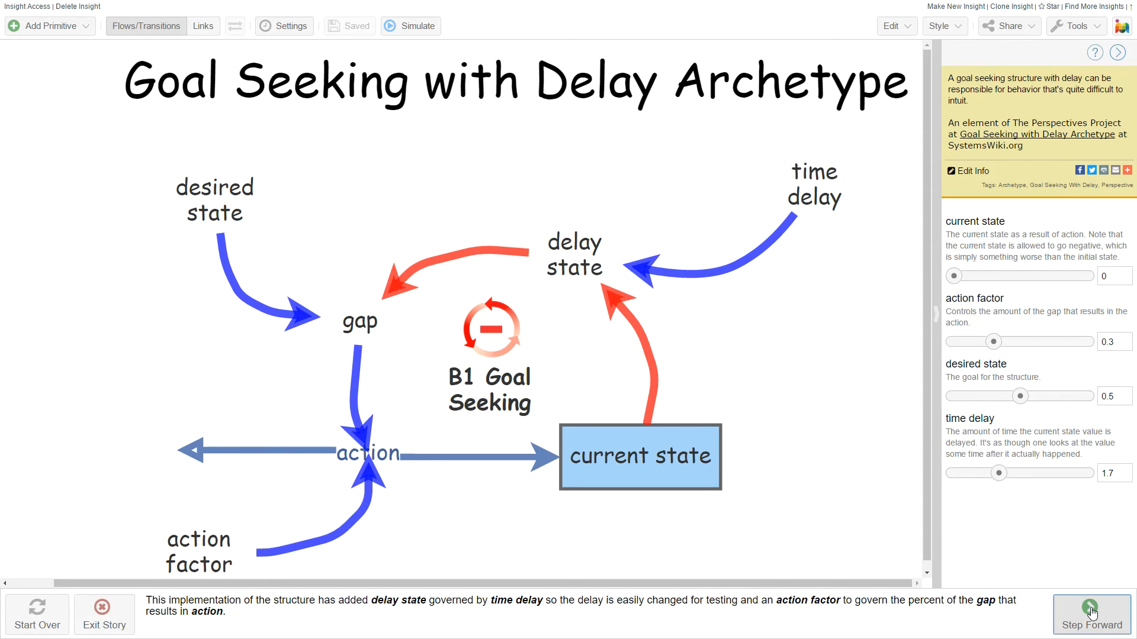
Step the Goal Seeking with Delay story to the initial results and time delays 1, 2 and 3.
{"action": "left_click", "coordinate": [1088, 613]}
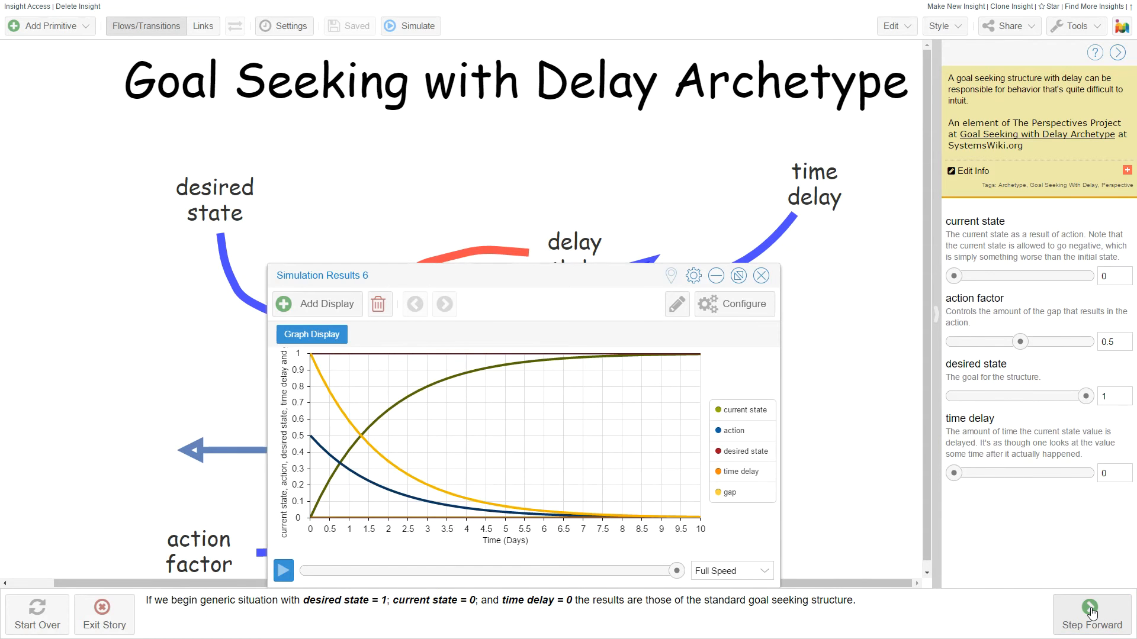
{"action": "left_click", "coordinate": [1090, 611]}
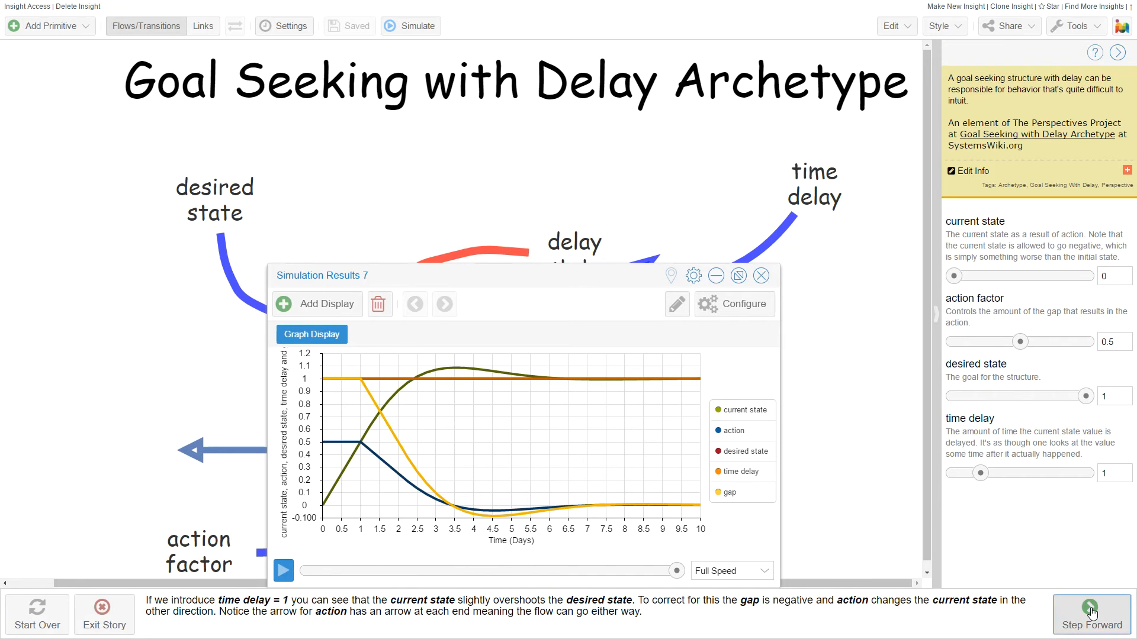
{"action": "left_click", "coordinate": [1084, 615]}
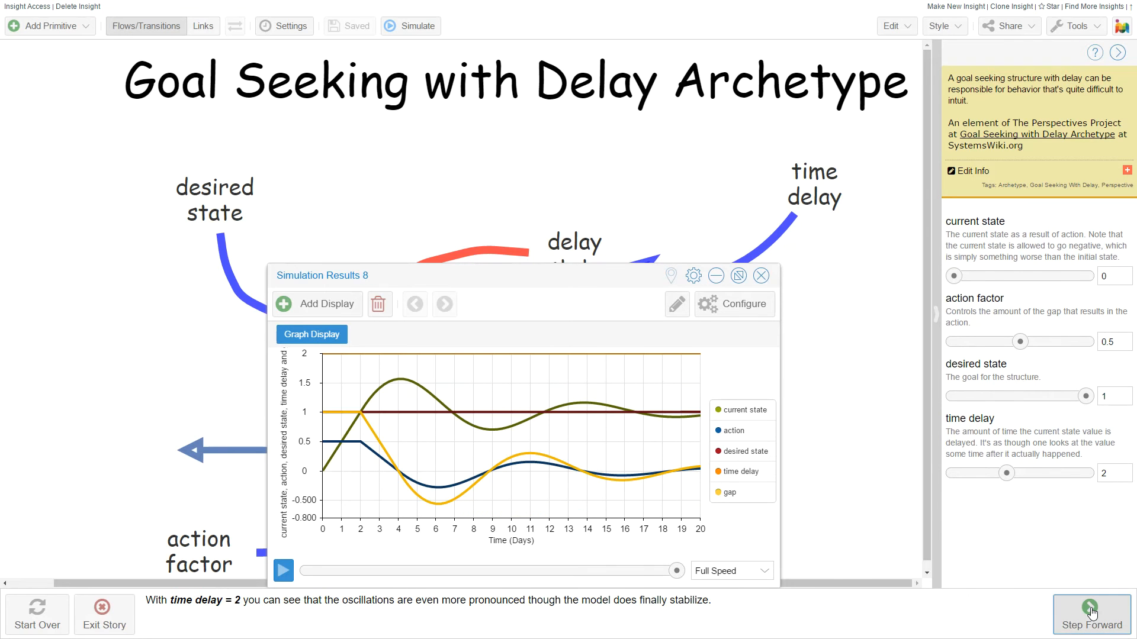
{"action": "left_click", "coordinate": [1085, 616]}
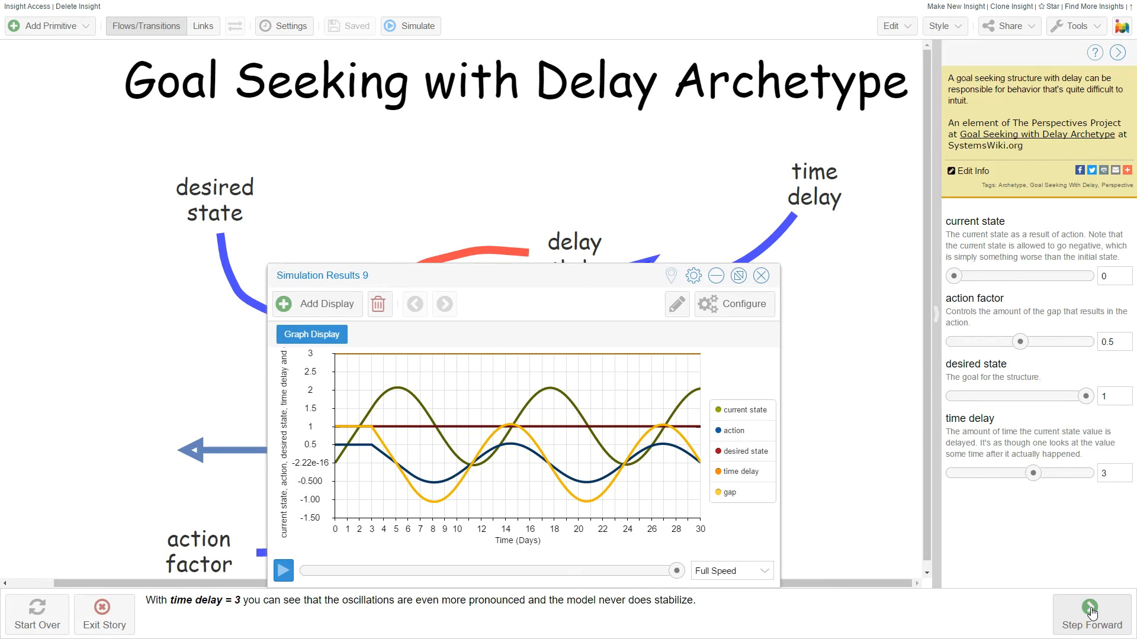
{"action": "mouse_move", "coordinate": [904, 244]}
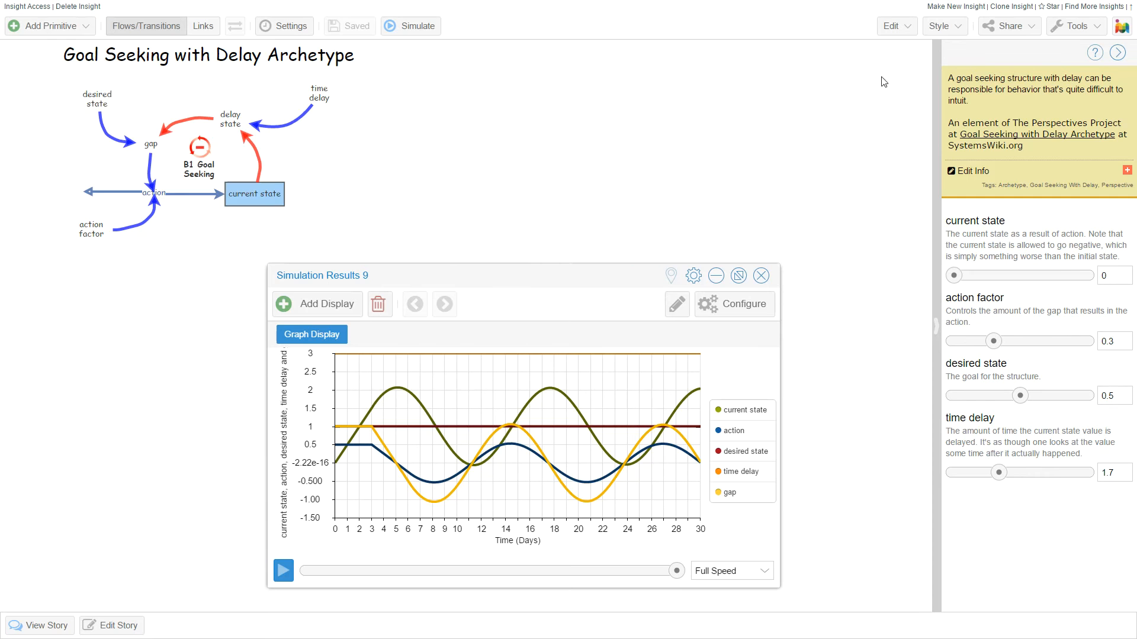
Open Storytelling and view the Initial Run and Time Delay 1 action scripts and messages.
{"action": "left_click", "coordinate": [1009, 26]}
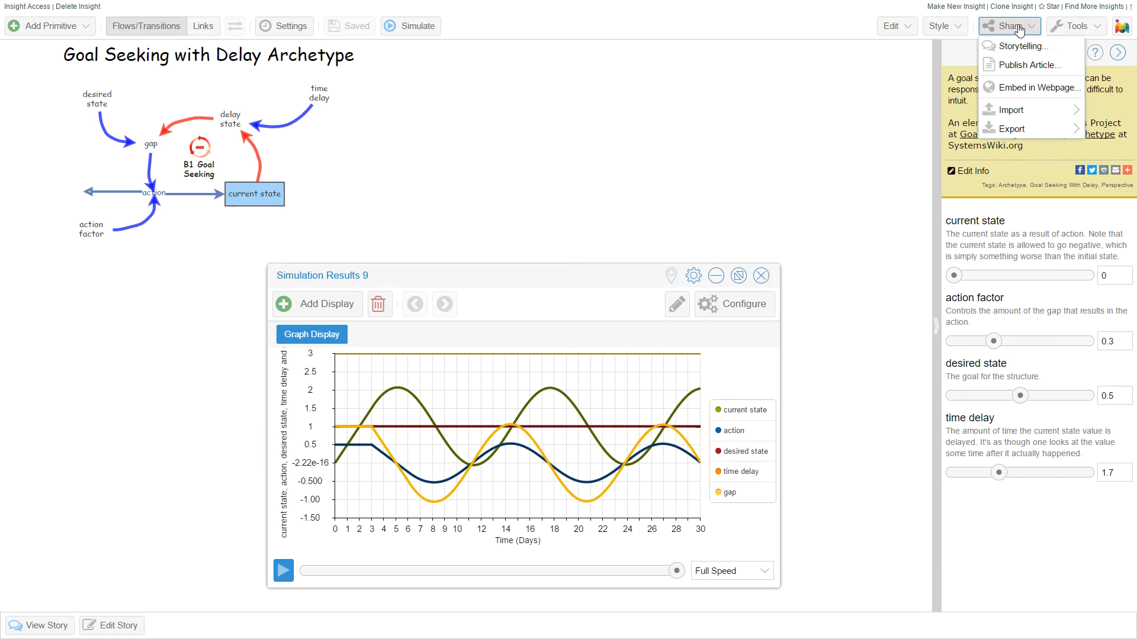
{"action": "left_click", "coordinate": [1032, 46]}
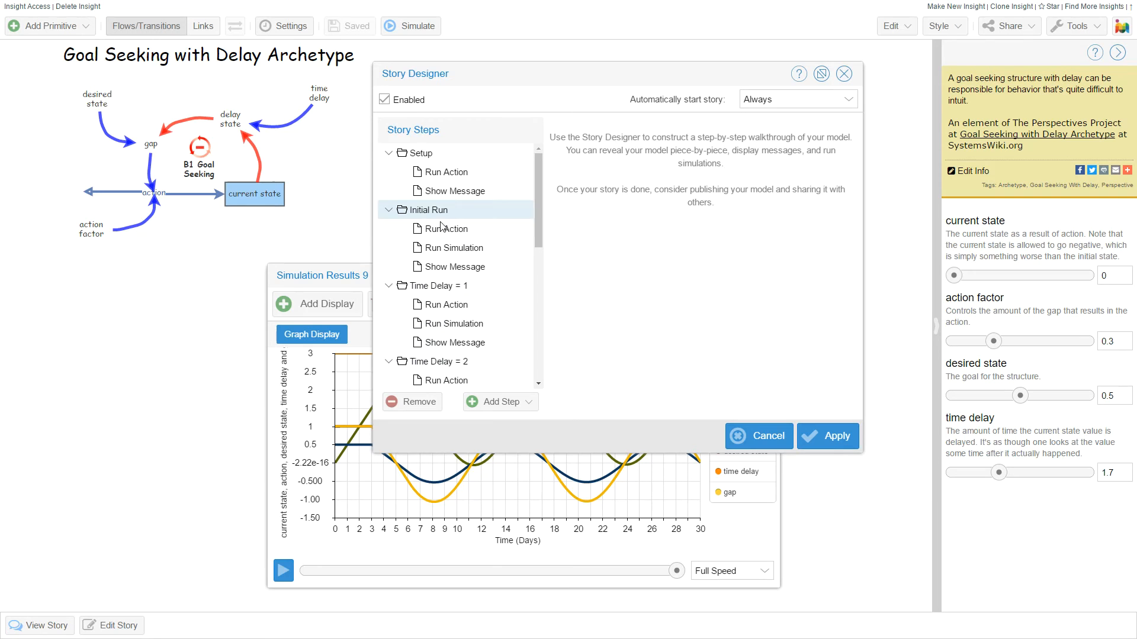
{"action": "left_click", "coordinate": [445, 229]}
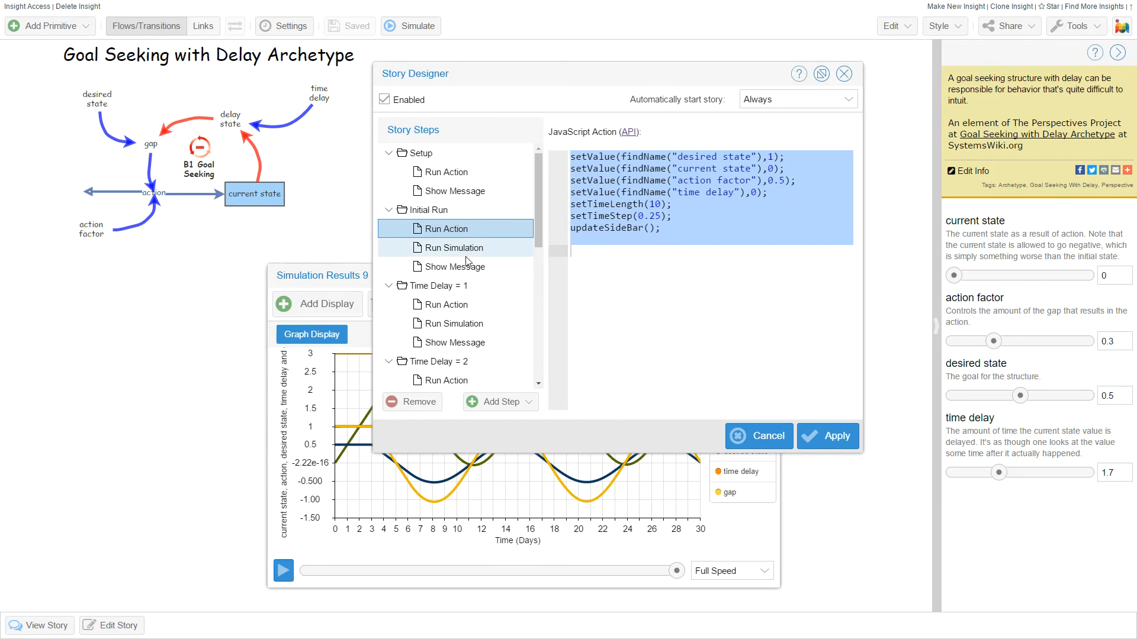
{"action": "left_click", "coordinate": [455, 266]}
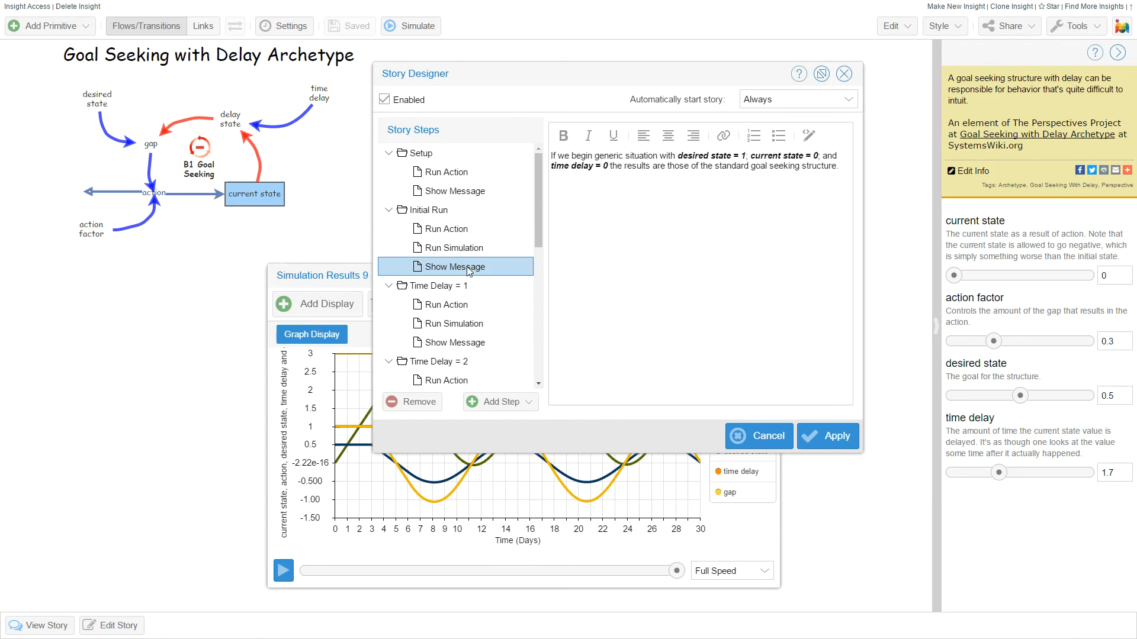
{"action": "left_click", "coordinate": [446, 305]}
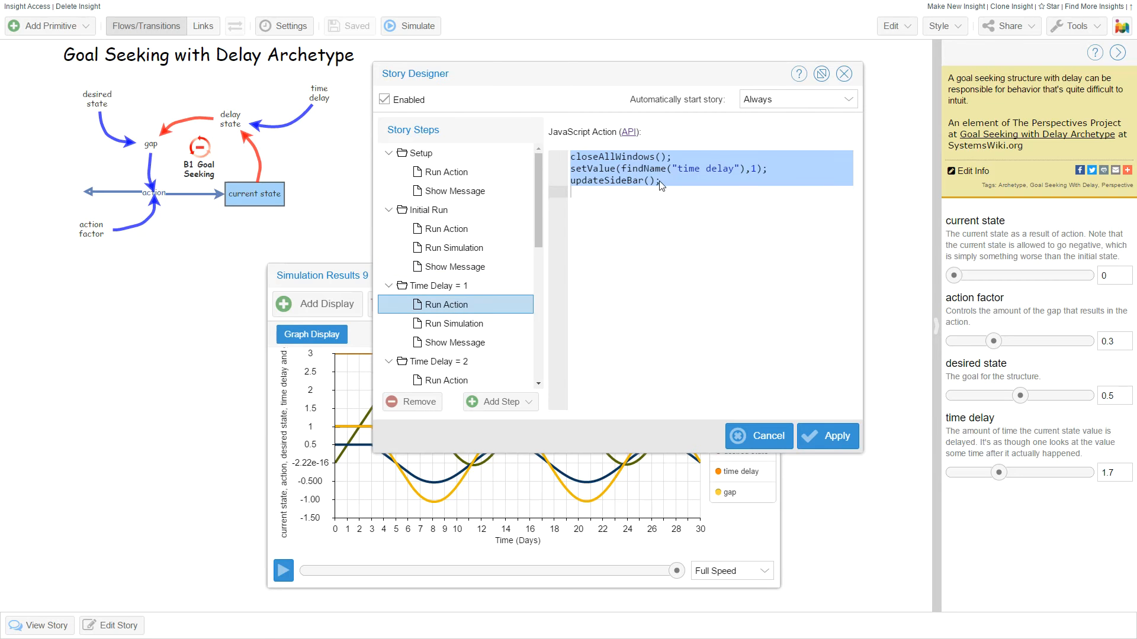
{"action": "left_click", "coordinate": [454, 342]}
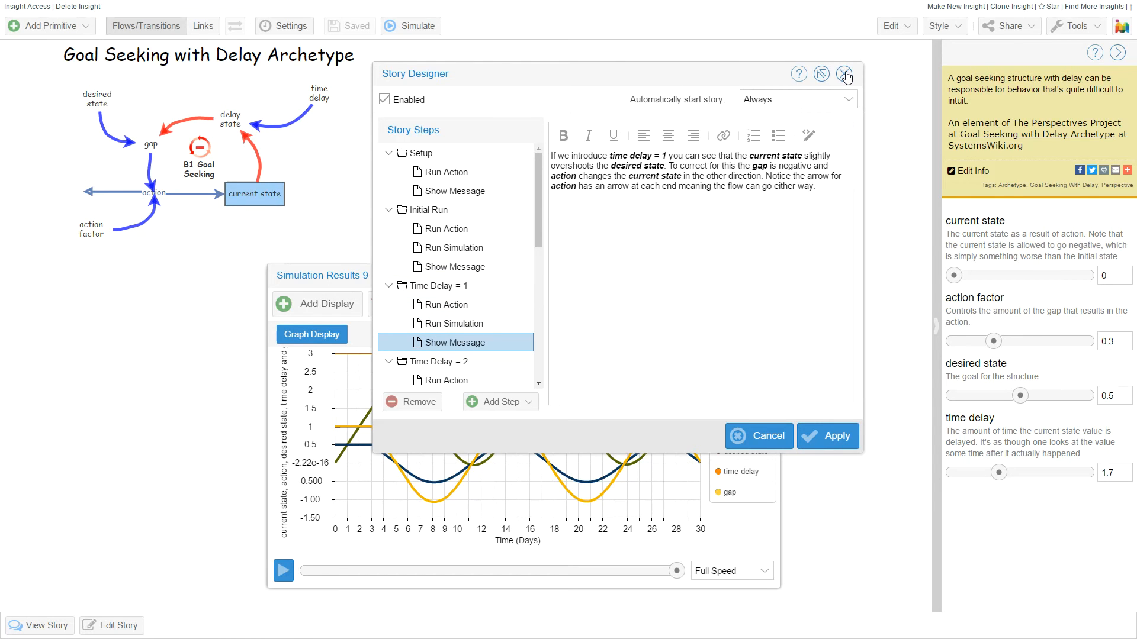
{"action": "mouse_move", "coordinate": [714, 49]}
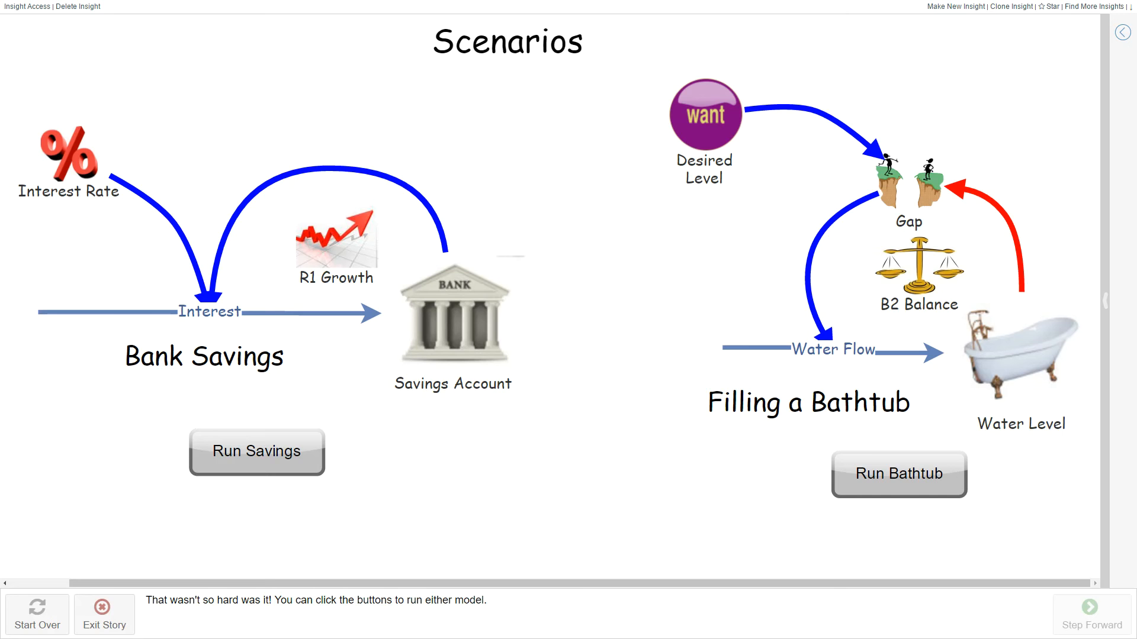
{"action": "mouse_move", "coordinate": [682, 348]}
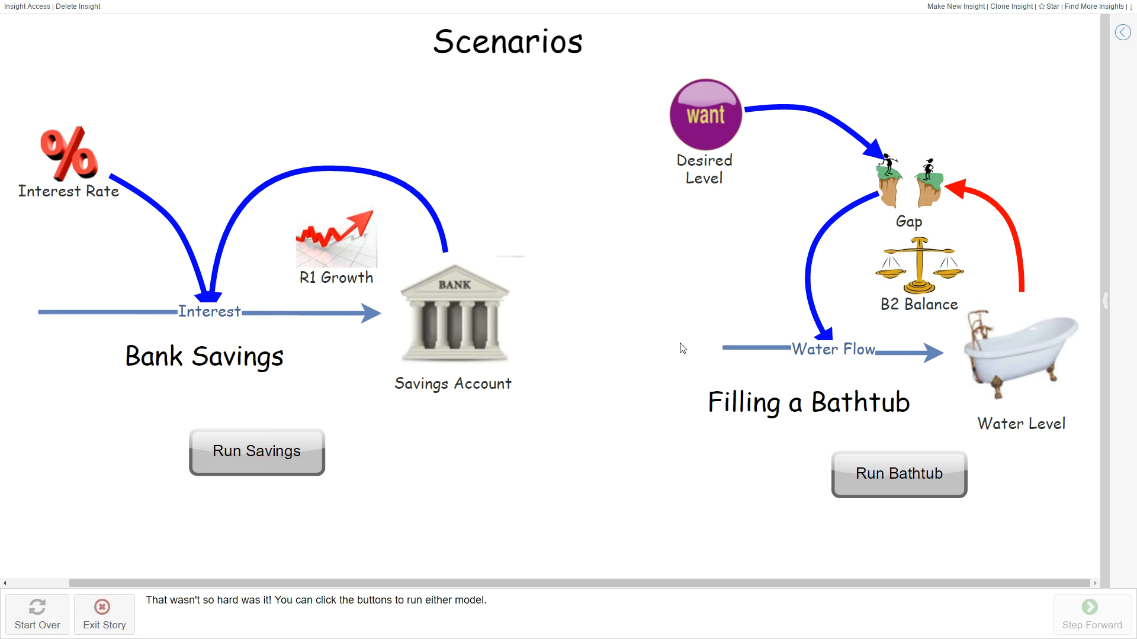
{"action": "mouse_move", "coordinate": [620, 424]}
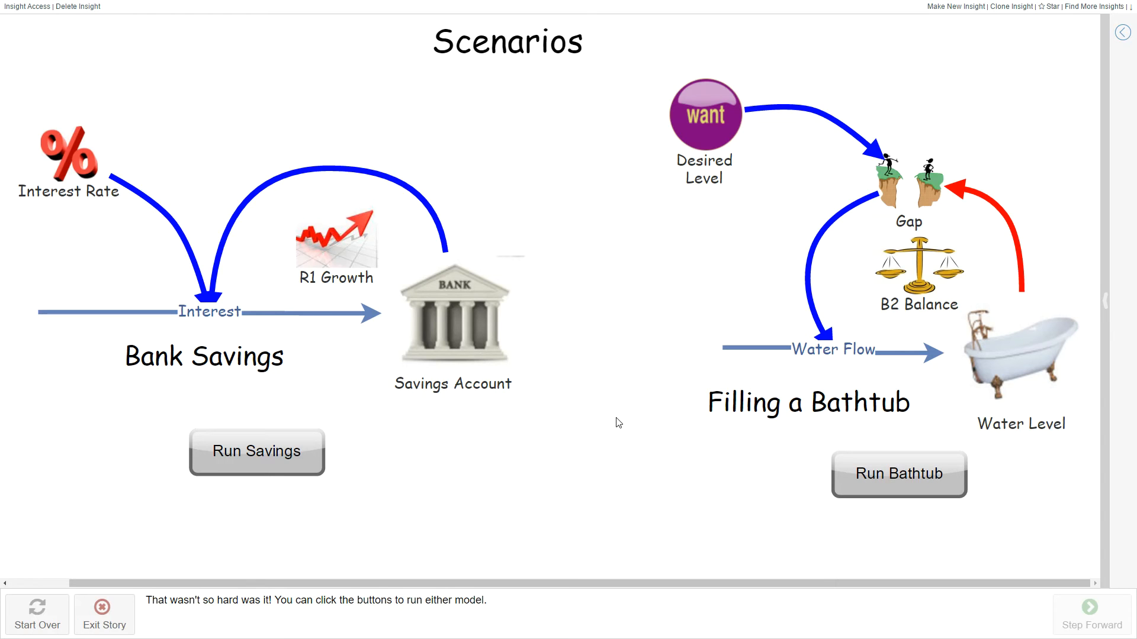
{"action": "mouse_move", "coordinate": [602, 436]}
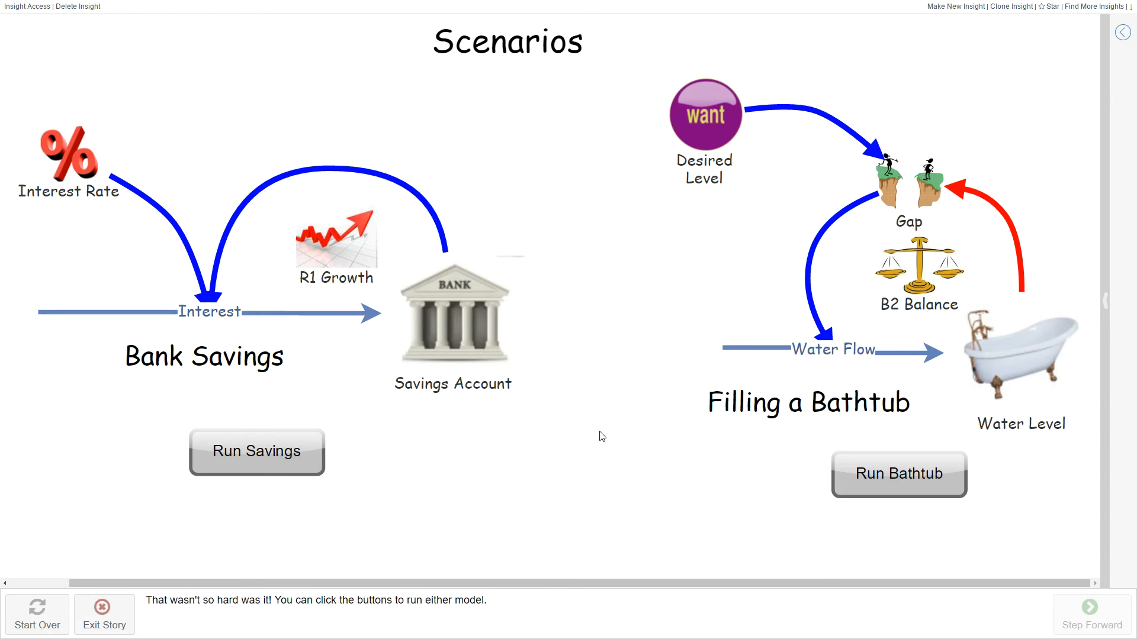
{"action": "mouse_move", "coordinate": [579, 448]}
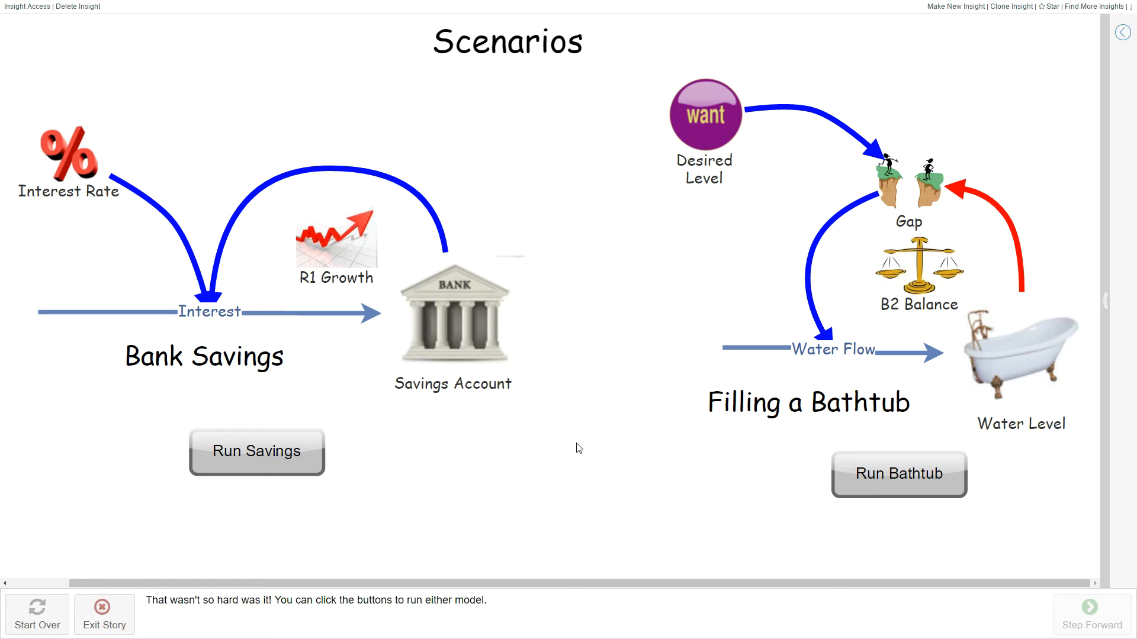
{"action": "mouse_move", "coordinate": [551, 455]}
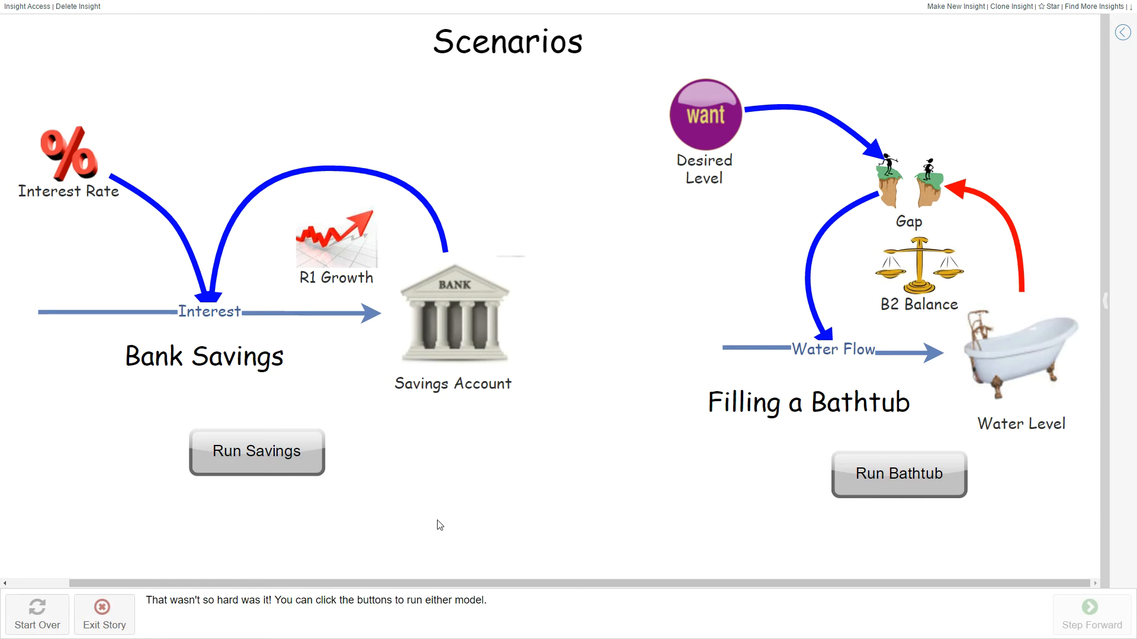
{"action": "mouse_move", "coordinate": [277, 465]}
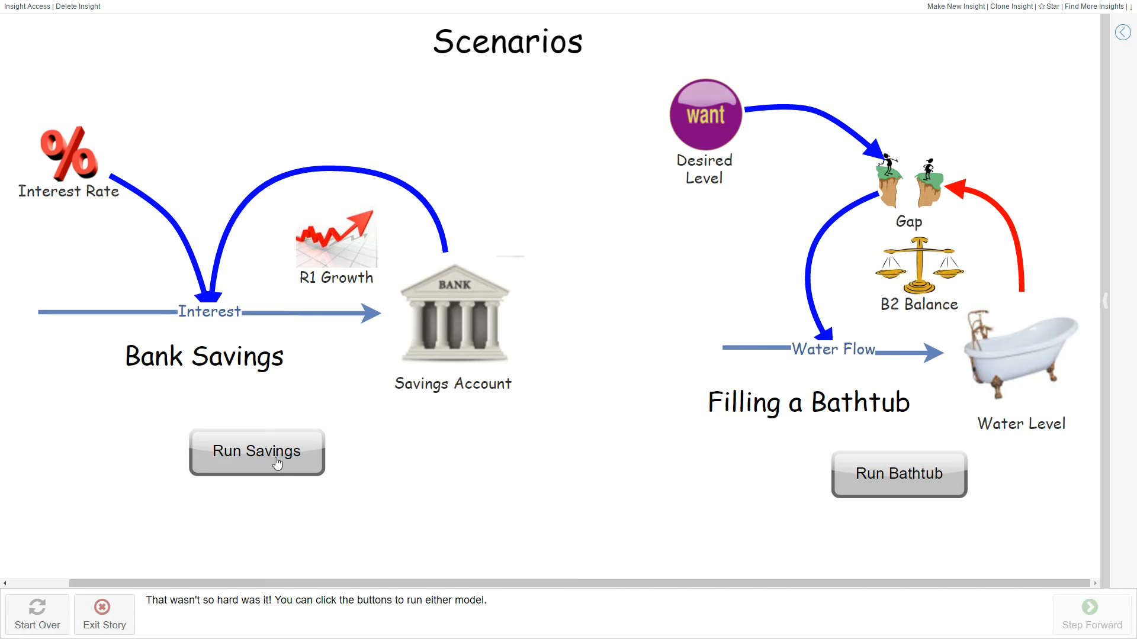
Run the Savings and Bathtub scenarios, then close the Simulation Results window.
{"action": "left_click", "coordinate": [256, 452]}
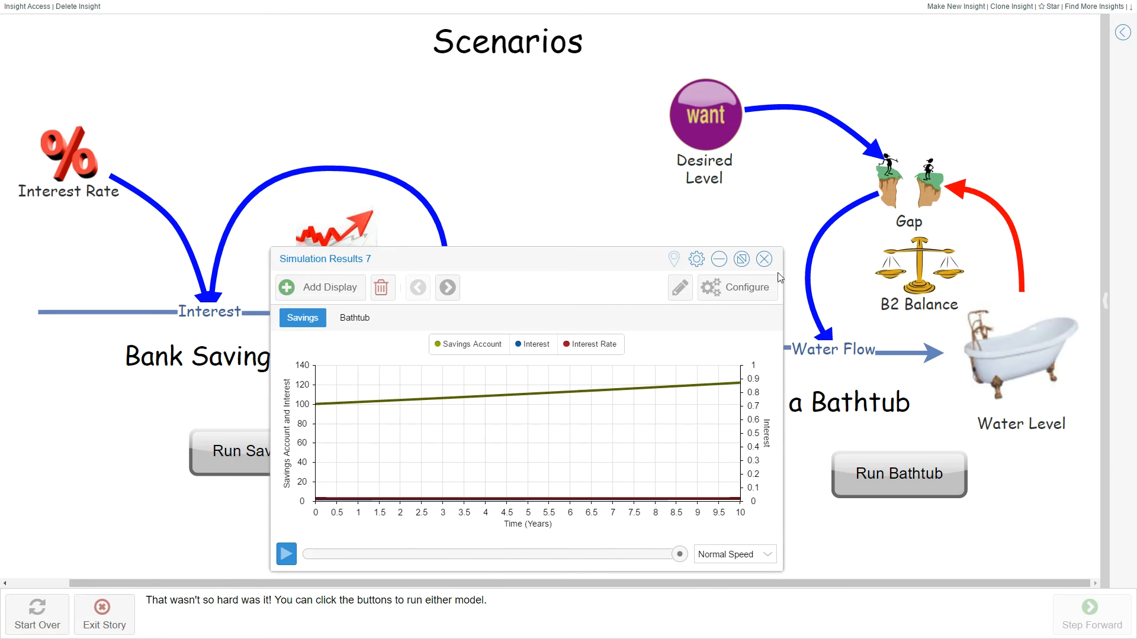
{"action": "left_click", "coordinate": [898, 474]}
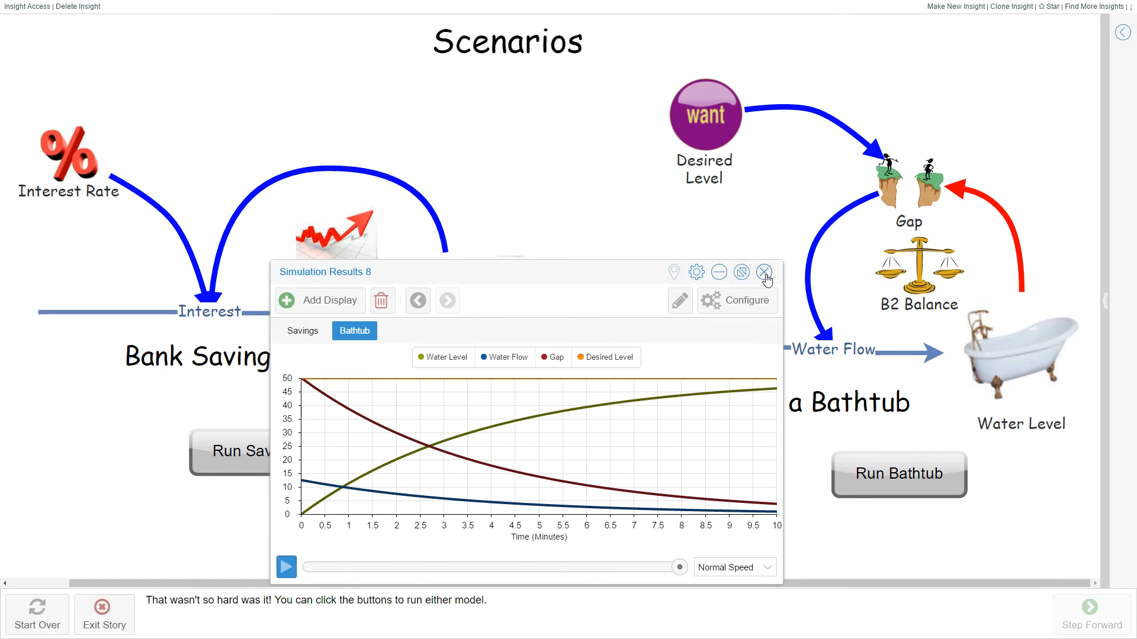
{"action": "left_click", "coordinate": [764, 272]}
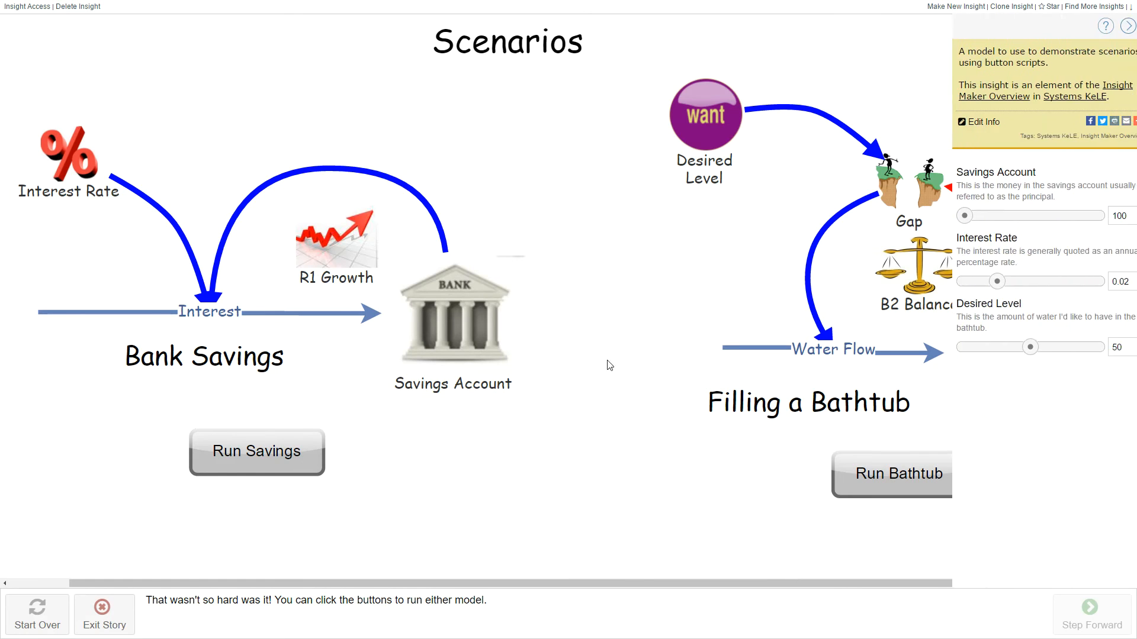
View the Run Savings button's Action script, cancel, then rerun the savings scenario.
{"action": "left_click", "coordinate": [256, 451]}
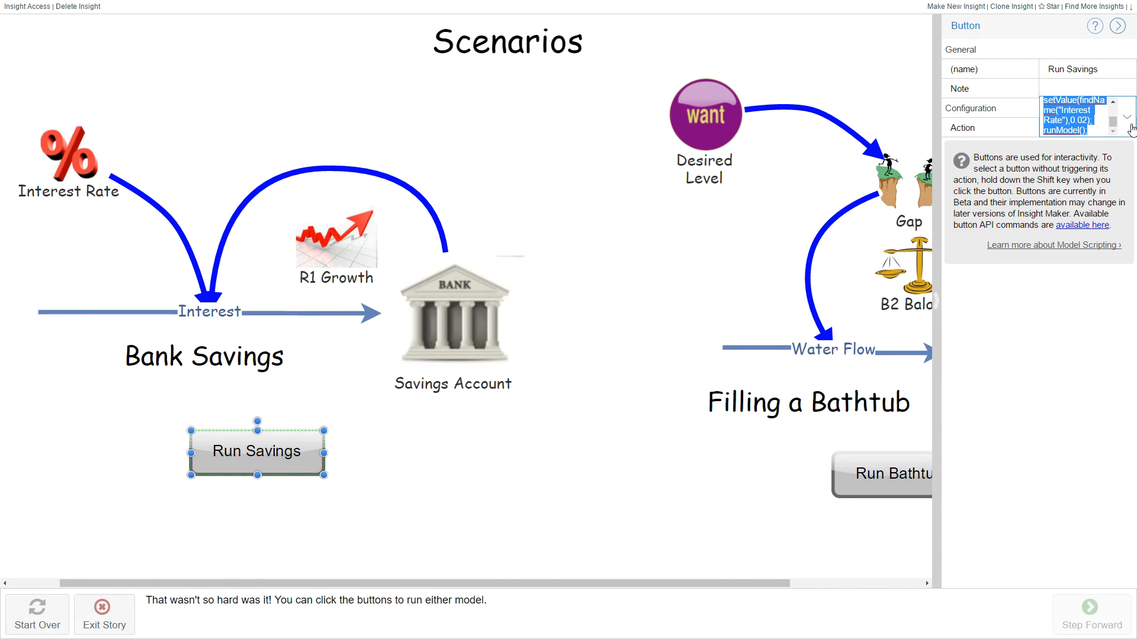
{"action": "left_click", "coordinate": [1119, 127]}
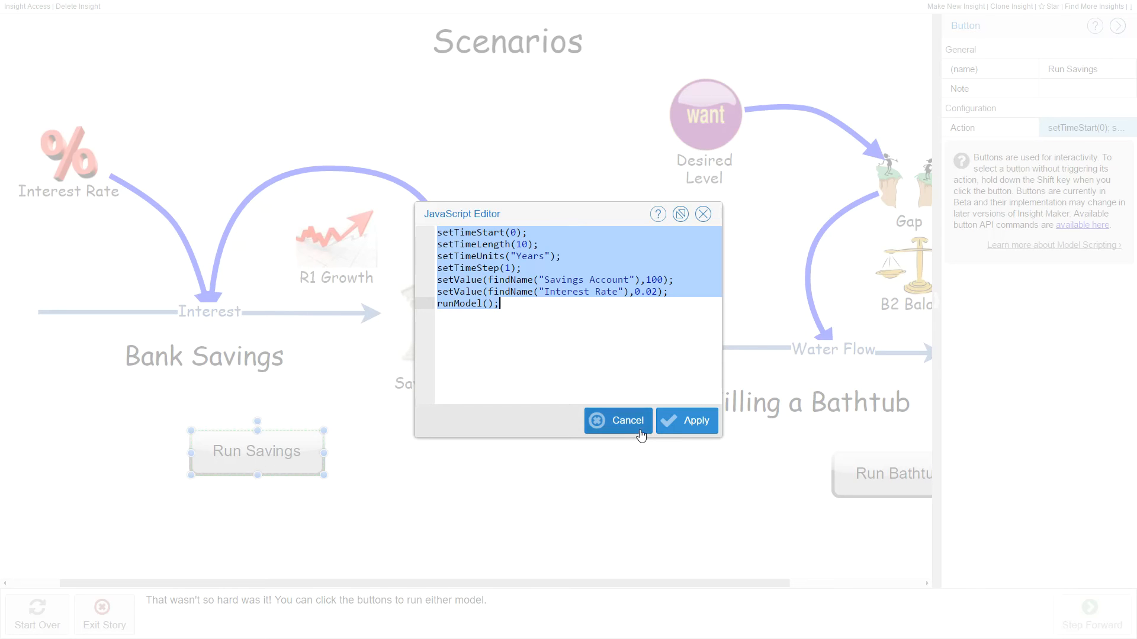
{"action": "left_click", "coordinate": [617, 420]}
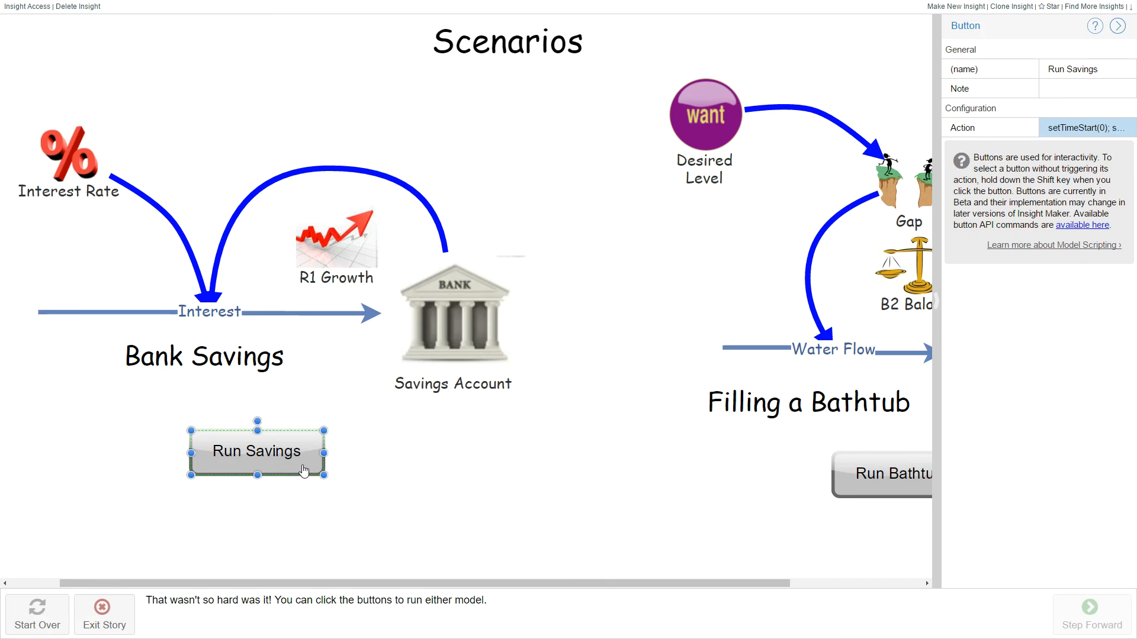
{"action": "left_click", "coordinate": [257, 451]}
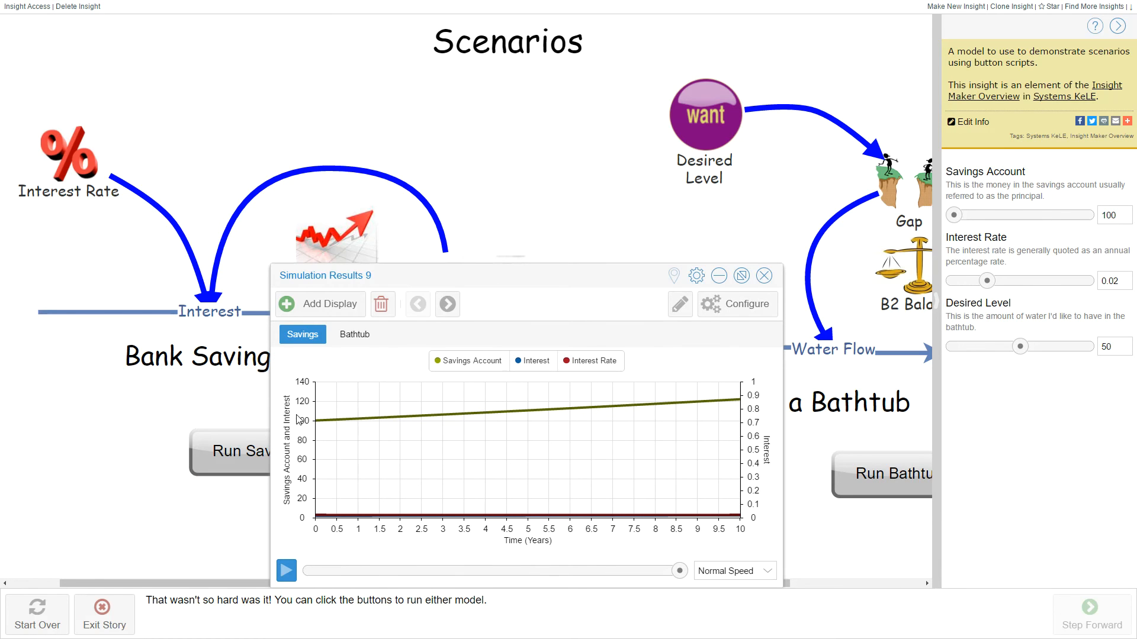
{"action": "mouse_move", "coordinate": [394, 269]}
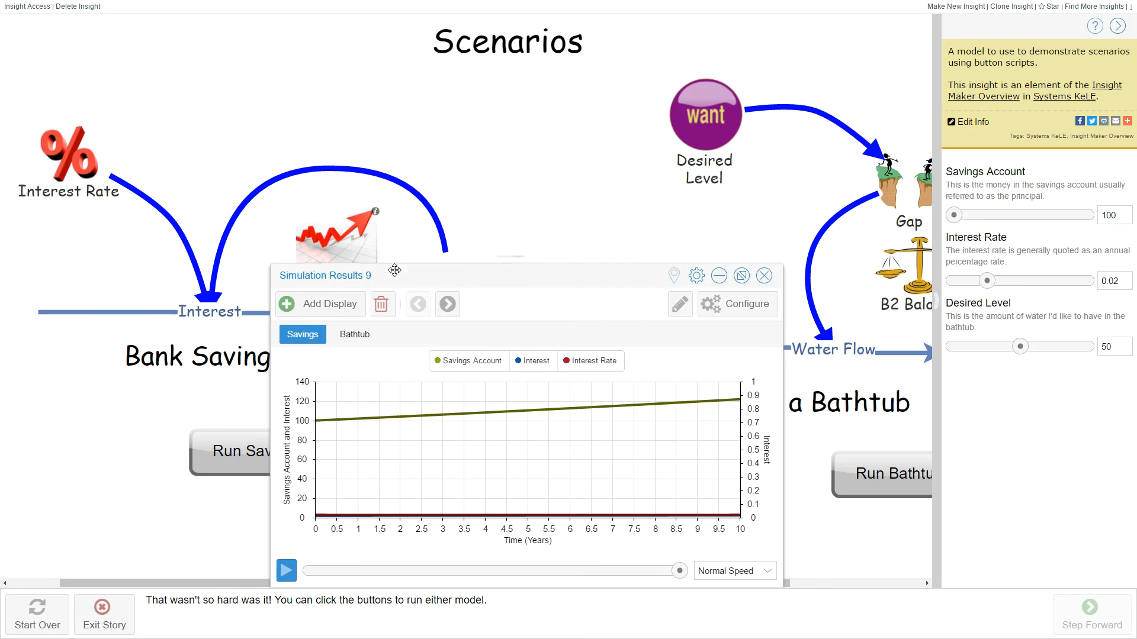
{"action": "left_click", "coordinate": [763, 276]}
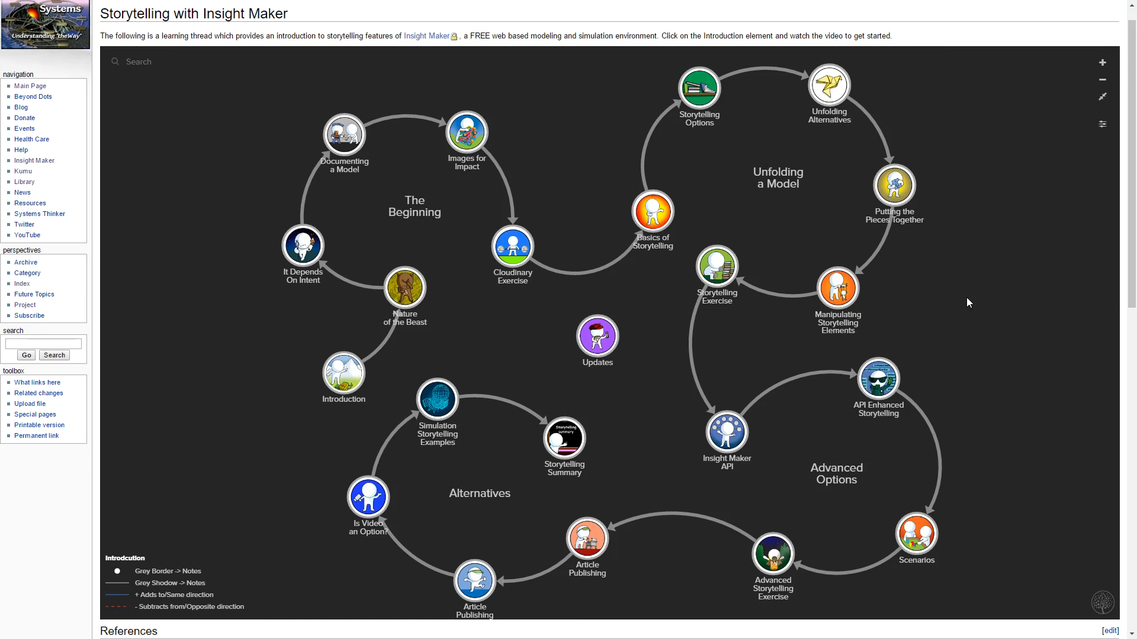
{"action": "mouse_move", "coordinate": [589, 242]}
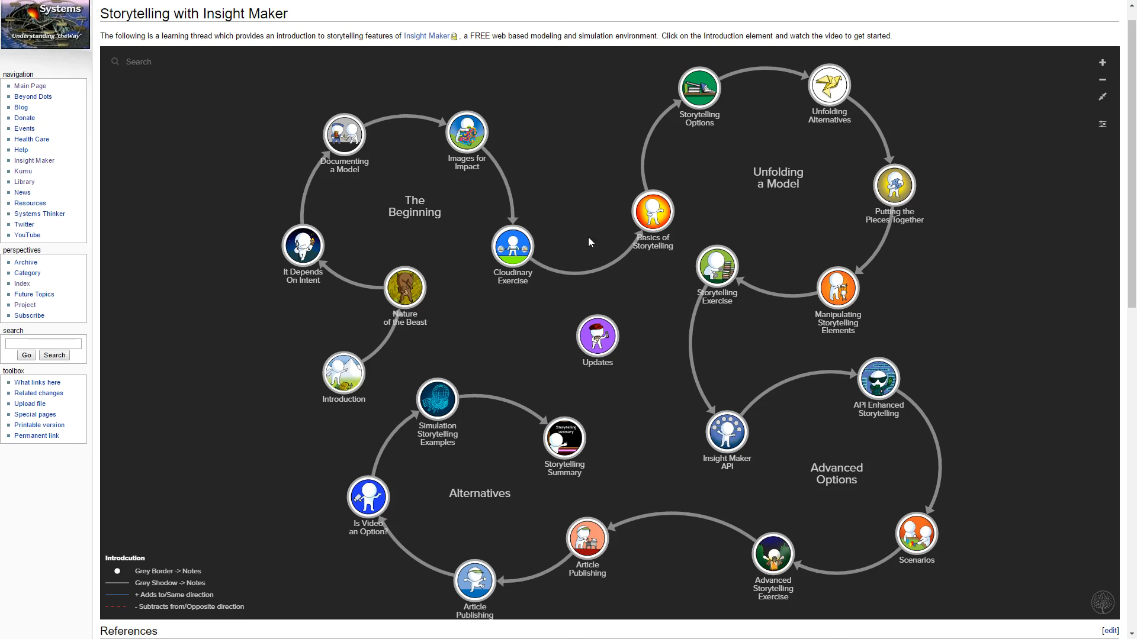
{"action": "mouse_move", "coordinate": [418, 304]}
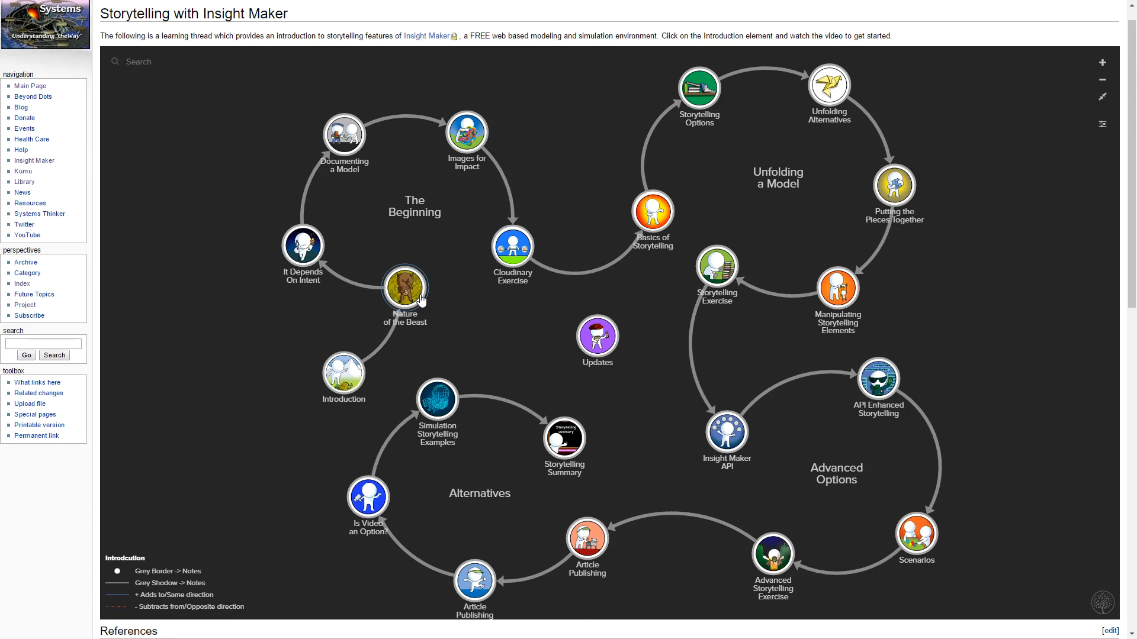
{"action": "left_click", "coordinate": [404, 291]}
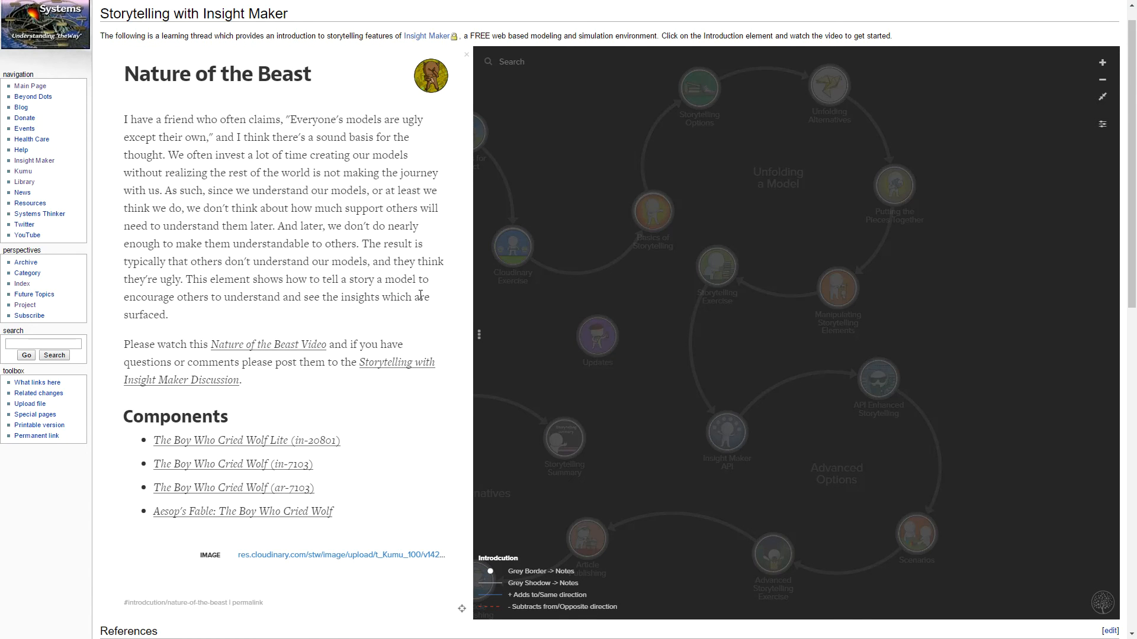
{"action": "mouse_move", "coordinate": [277, 353]}
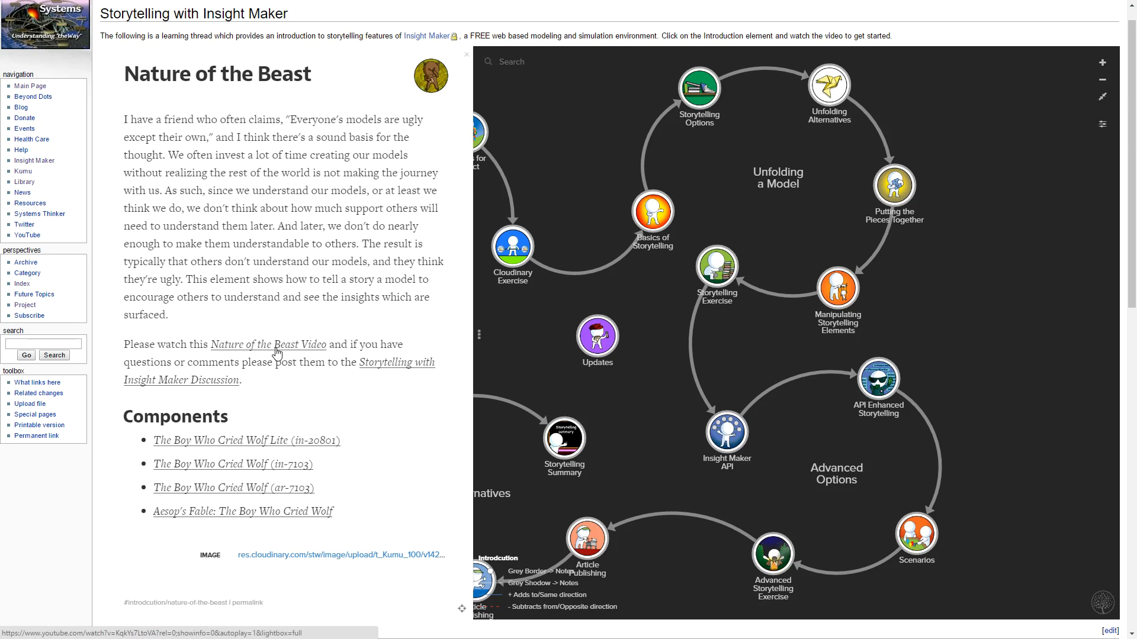
{"action": "left_click", "coordinate": [268, 344]}
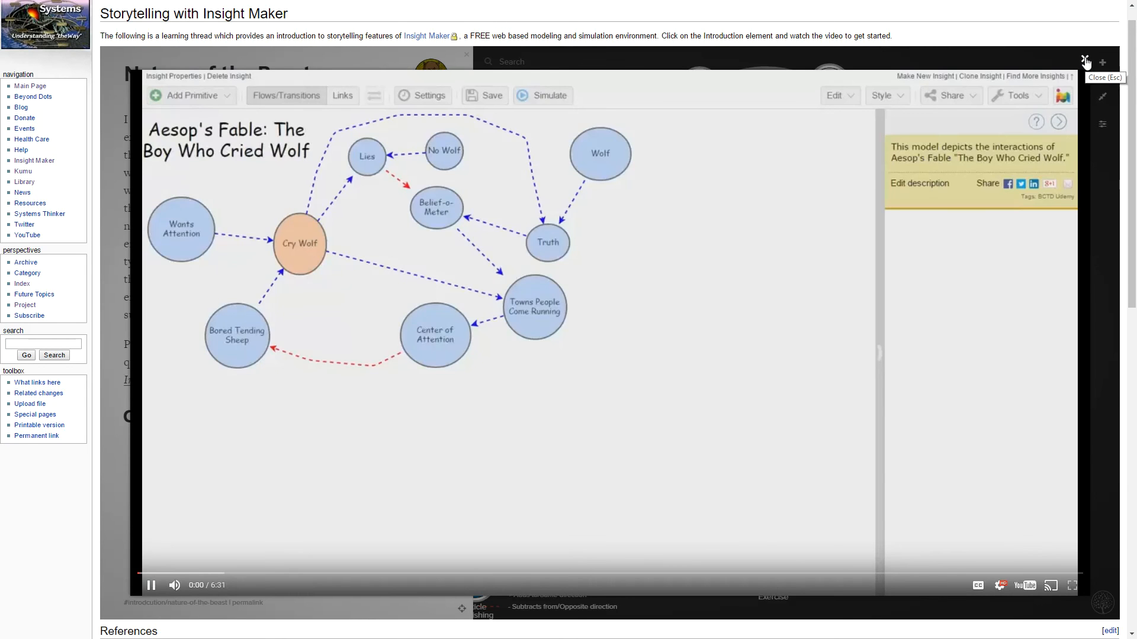
{"action": "left_click", "coordinate": [1085, 61]}
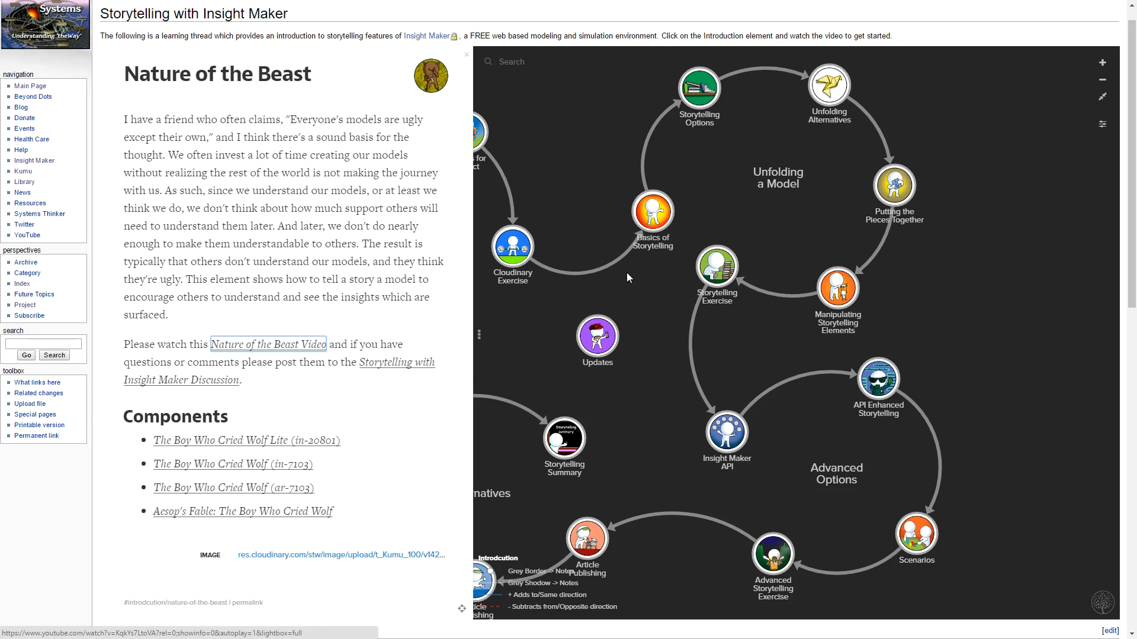
{"action": "left_click", "coordinate": [466, 53]}
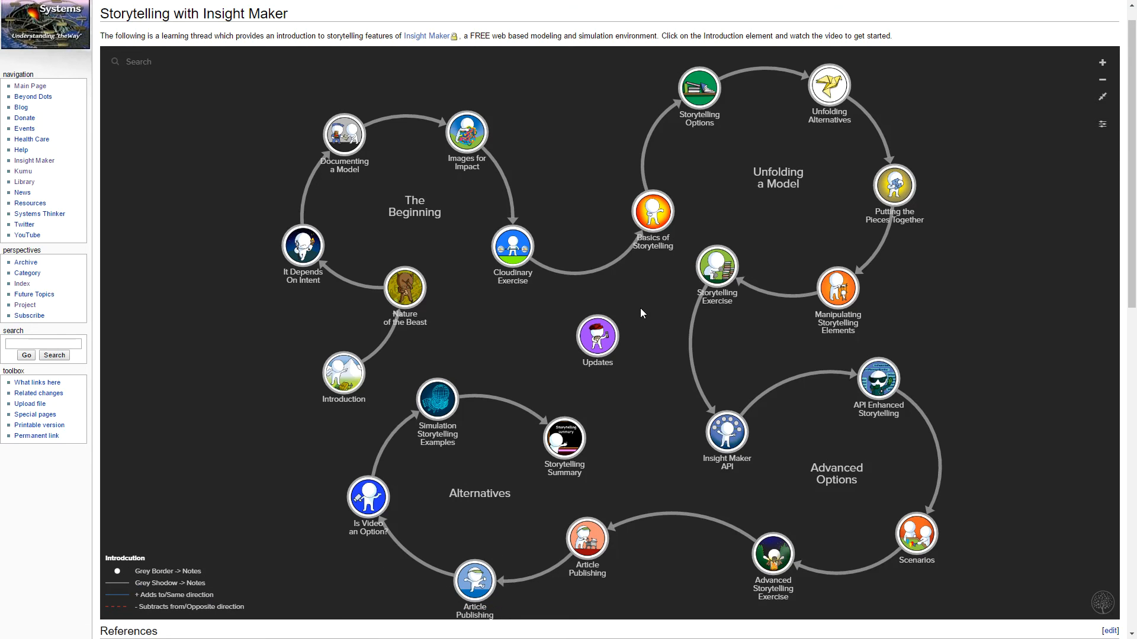
{"action": "mouse_move", "coordinate": [301, 247]}
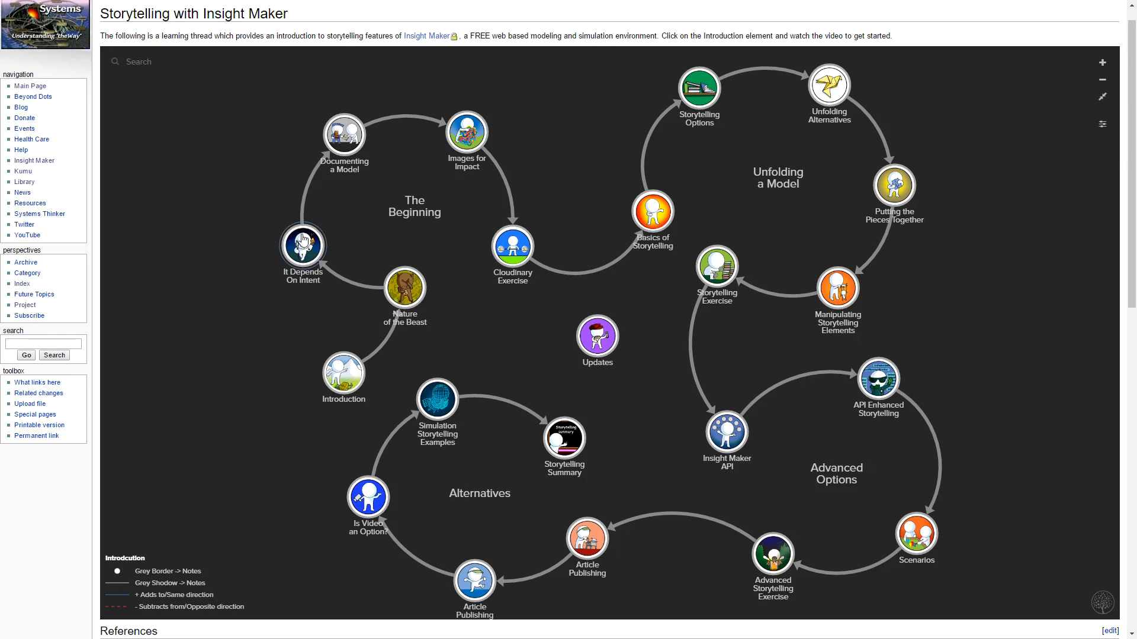
{"action": "mouse_move", "coordinate": [871, 260]}
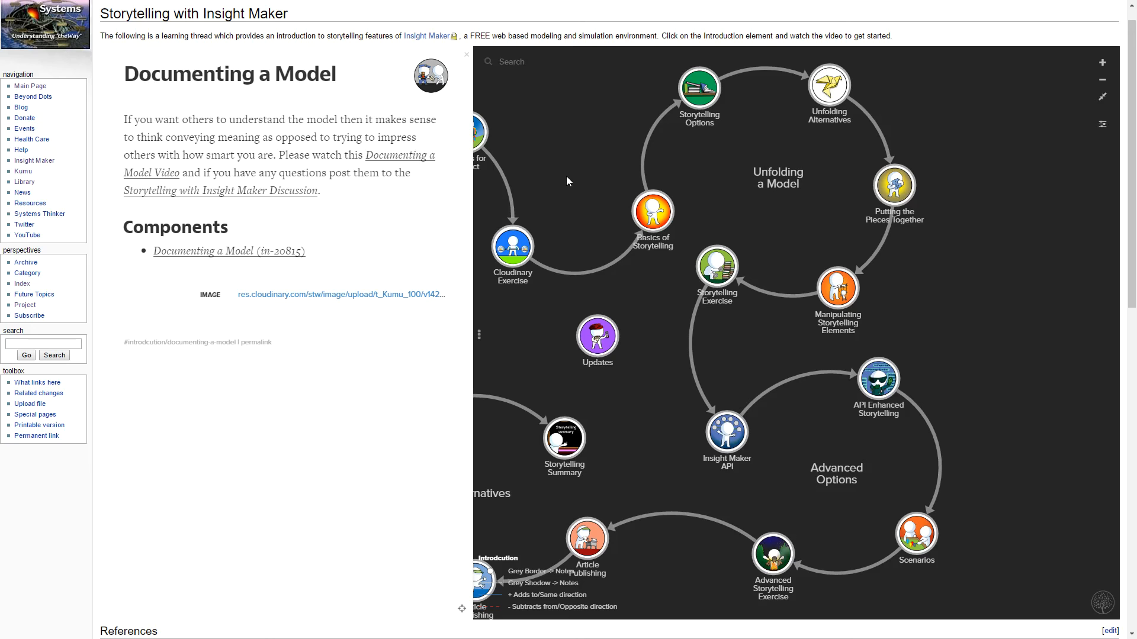
{"action": "mouse_move", "coordinate": [471, 216]}
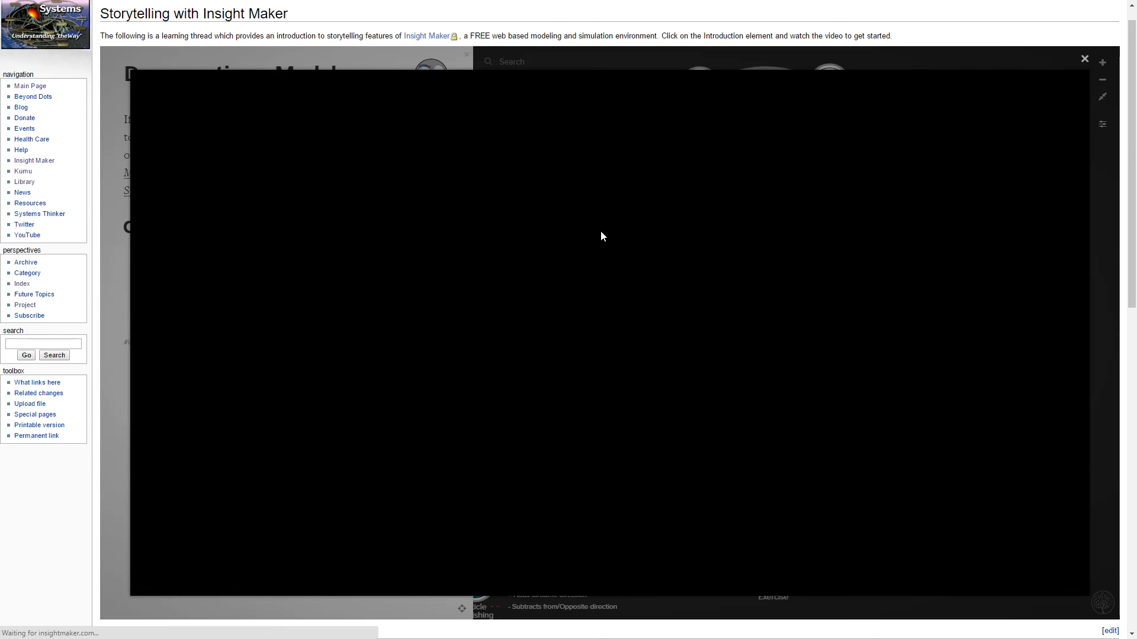
{"action": "mouse_move", "coordinate": [515, 307]}
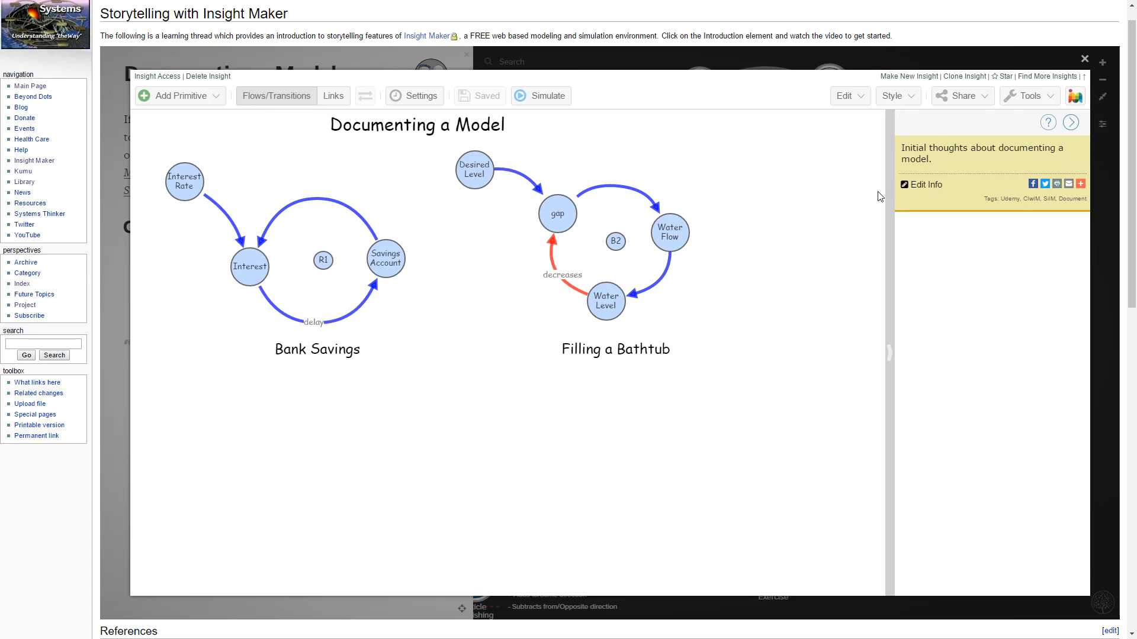
{"action": "mouse_move", "coordinate": [799, 207]}
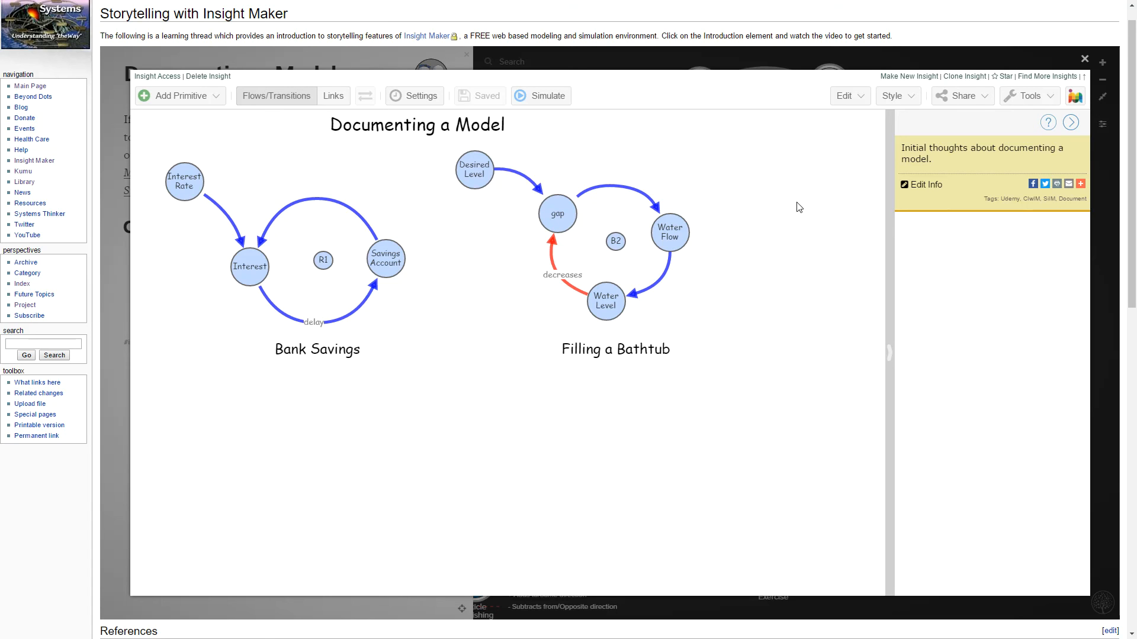
{"action": "mouse_move", "coordinate": [975, 79]}
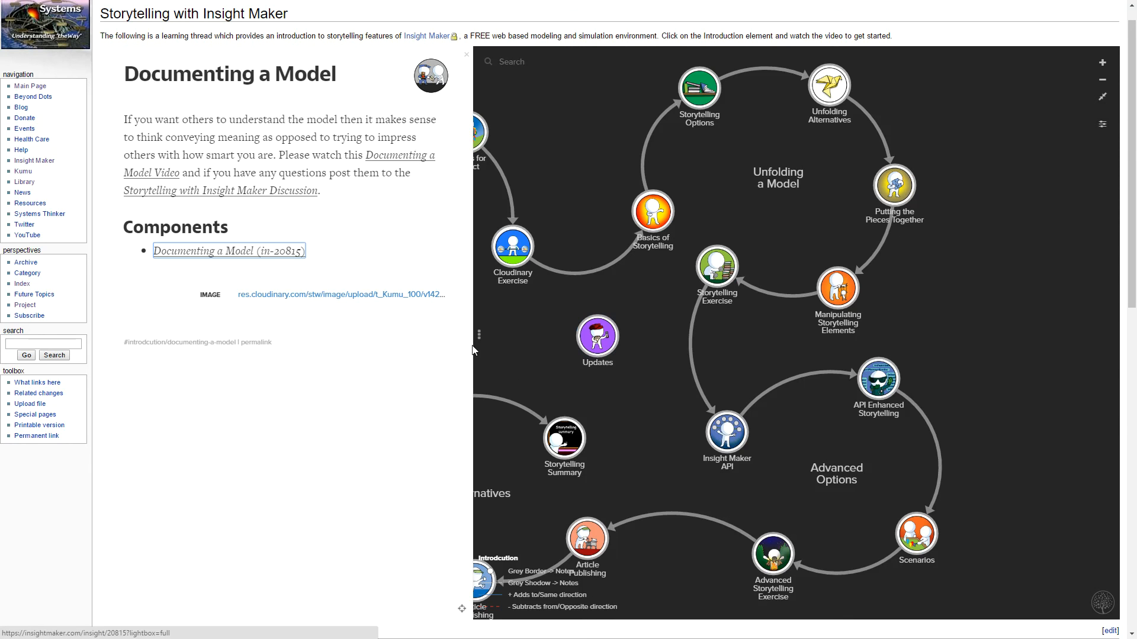
{"action": "left_click", "coordinate": [465, 54]}
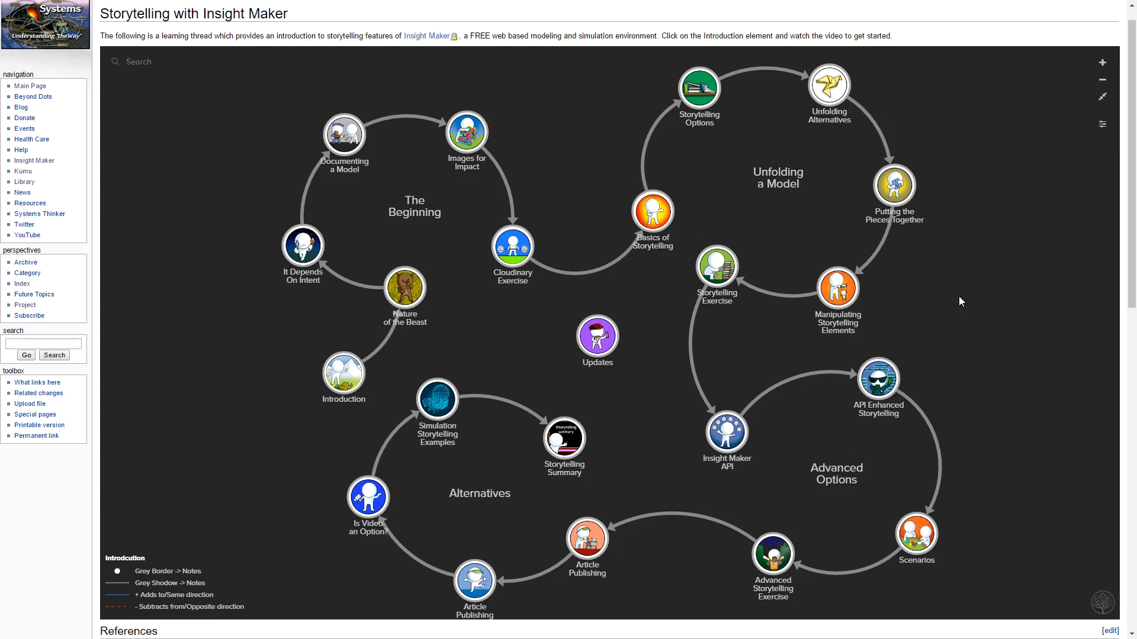
{"action": "mouse_move", "coordinate": [783, 200]}
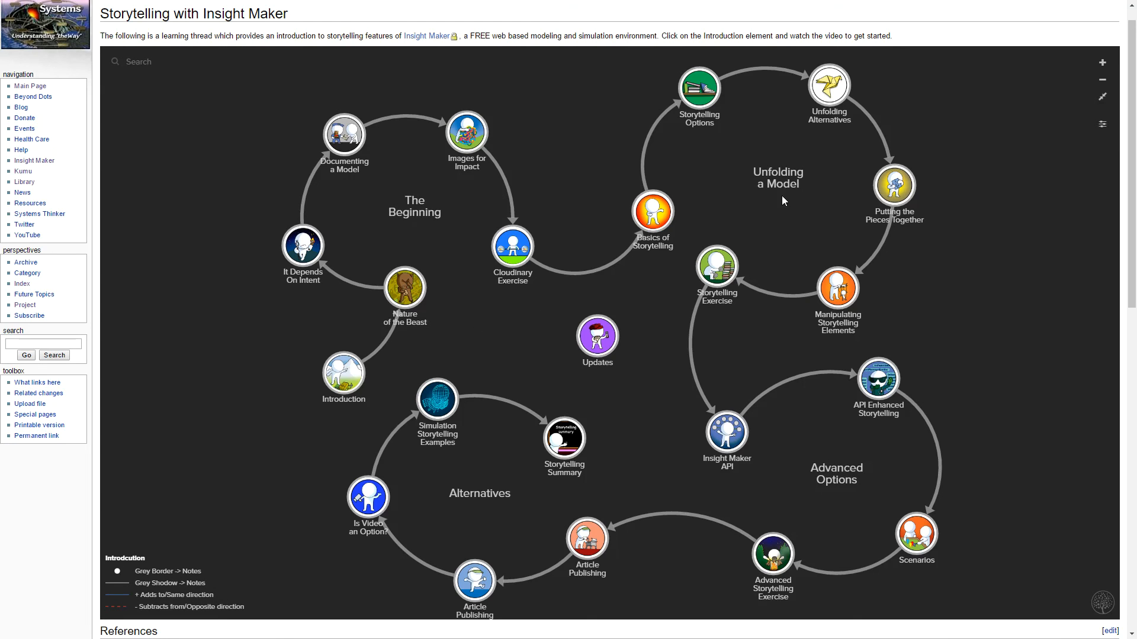
{"action": "mouse_move", "coordinate": [793, 234]}
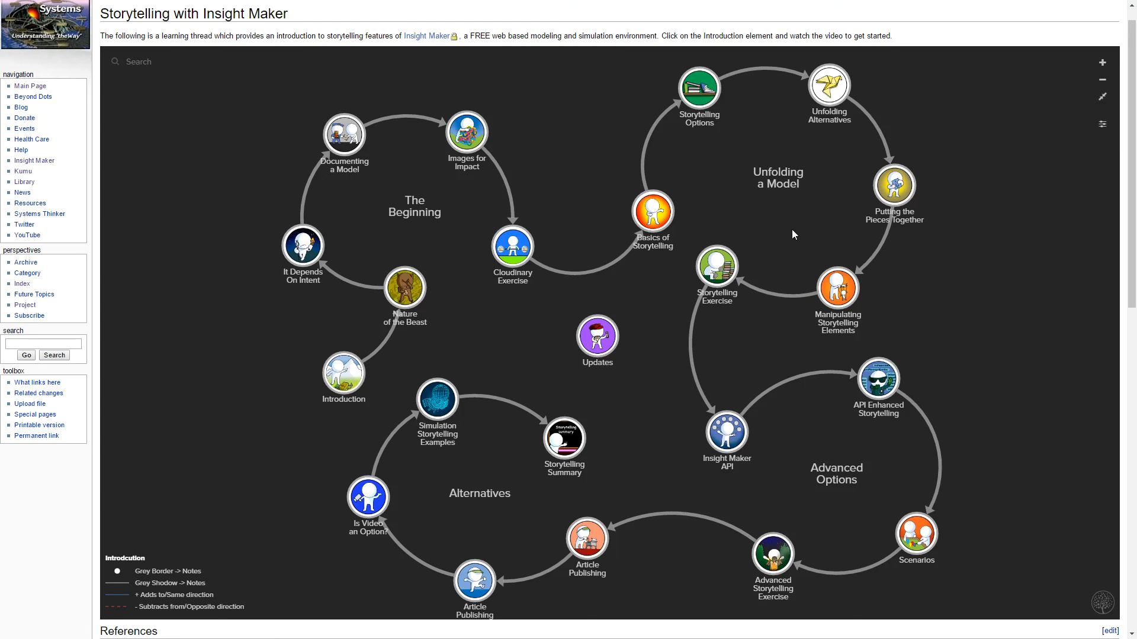
{"action": "mouse_move", "coordinate": [752, 433]}
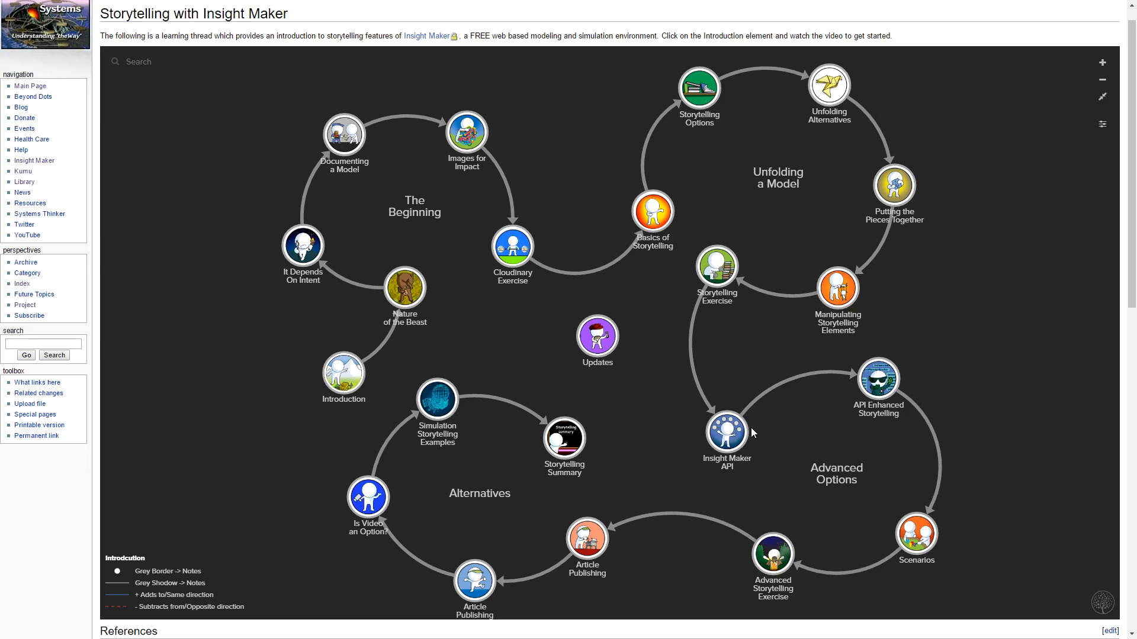
{"action": "mouse_move", "coordinate": [846, 546]}
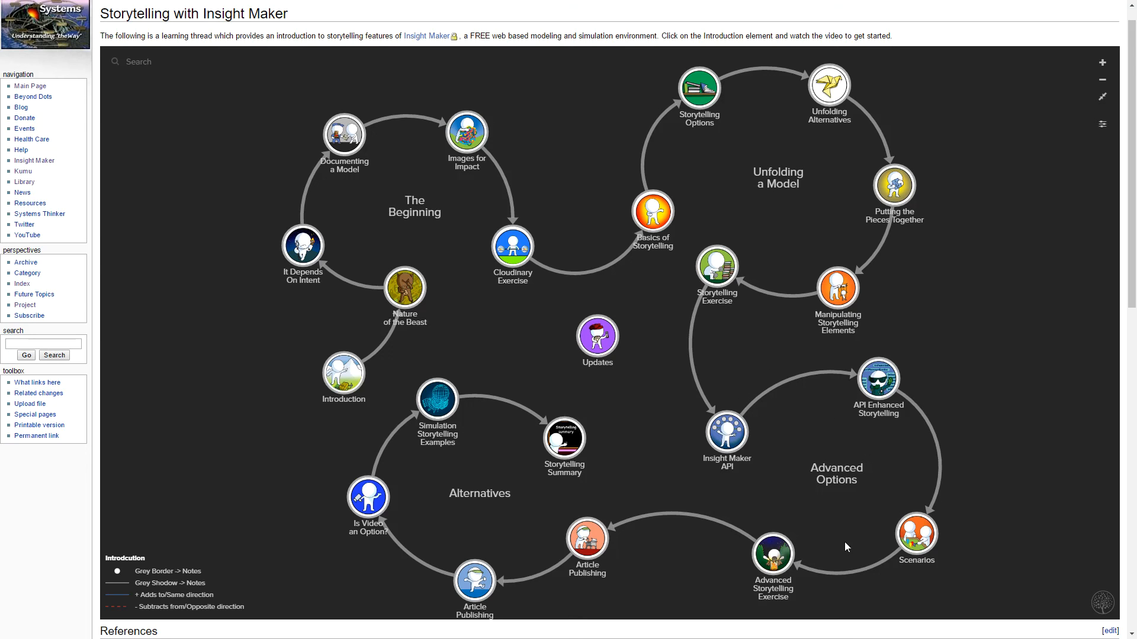
{"action": "mouse_move", "coordinate": [622, 495]}
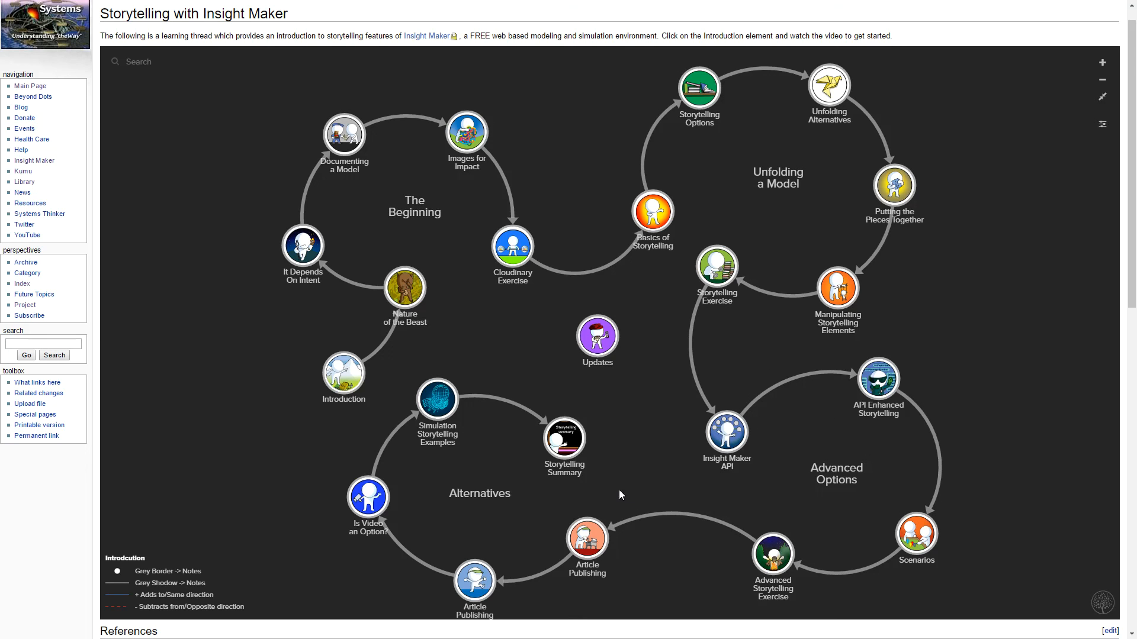
{"action": "mouse_move", "coordinate": [397, 475]}
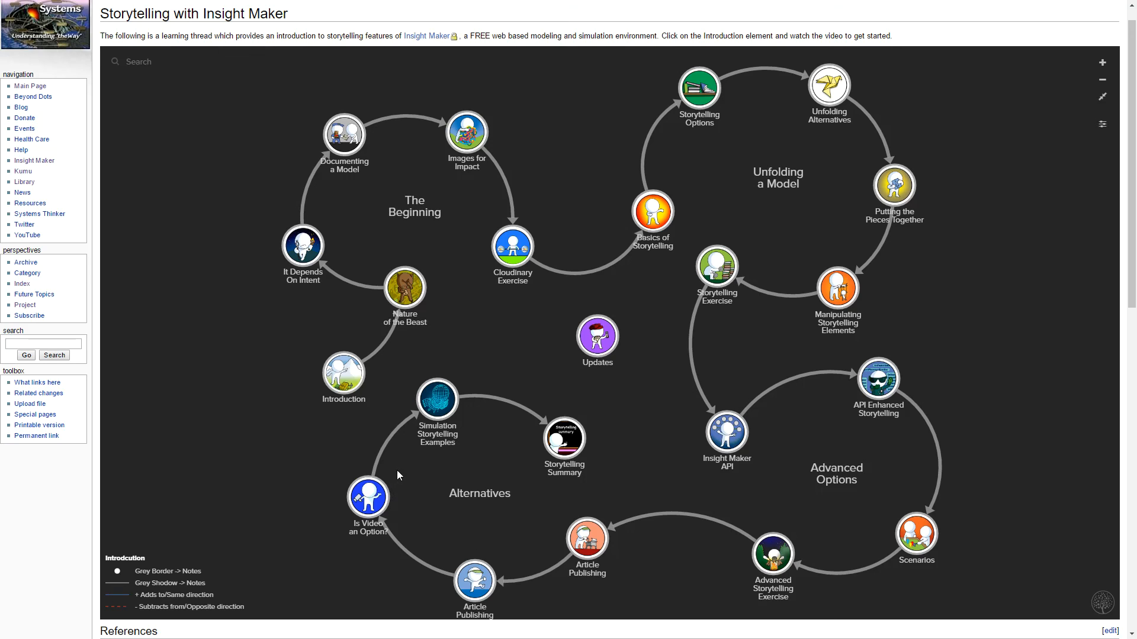
{"action": "mouse_move", "coordinate": [403, 464]}
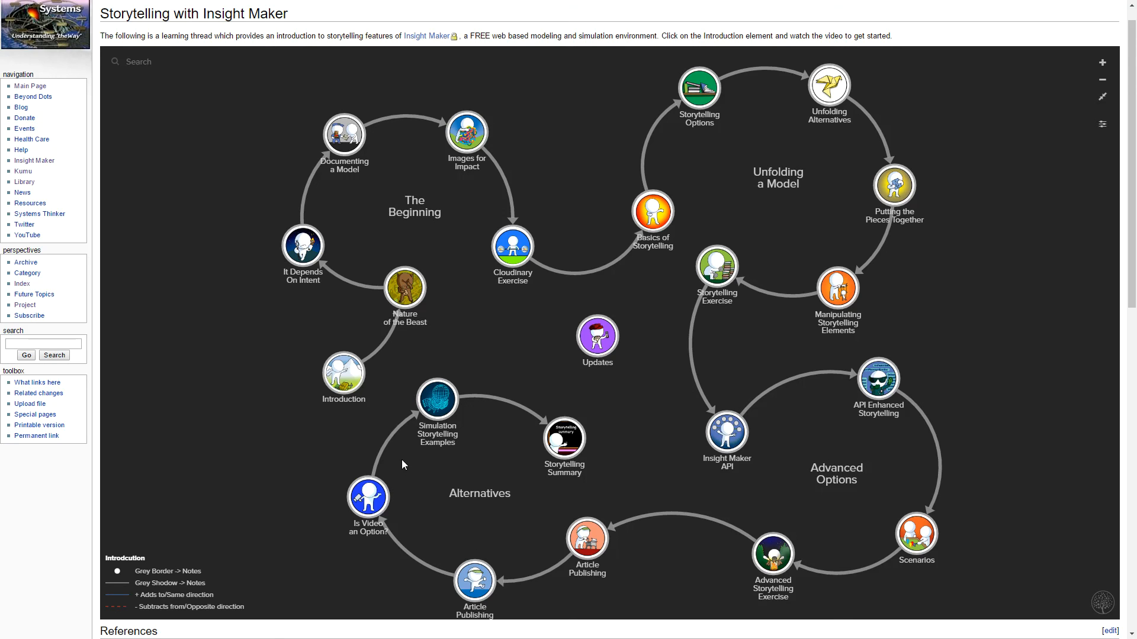
{"action": "mouse_move", "coordinate": [416, 469]}
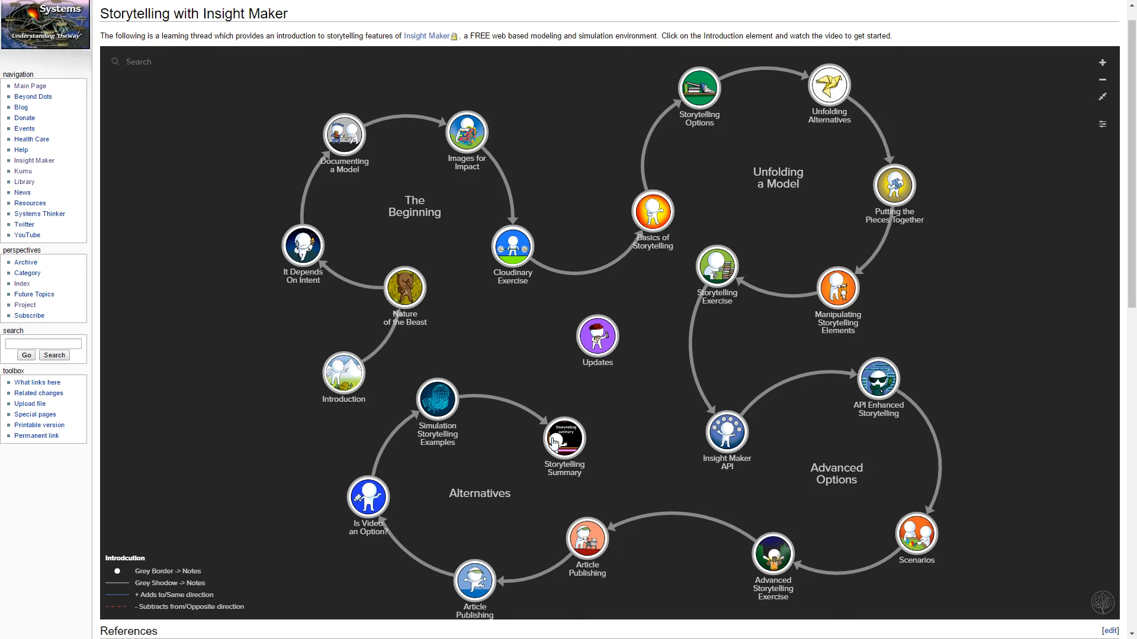
{"action": "mouse_move", "coordinate": [662, 419]}
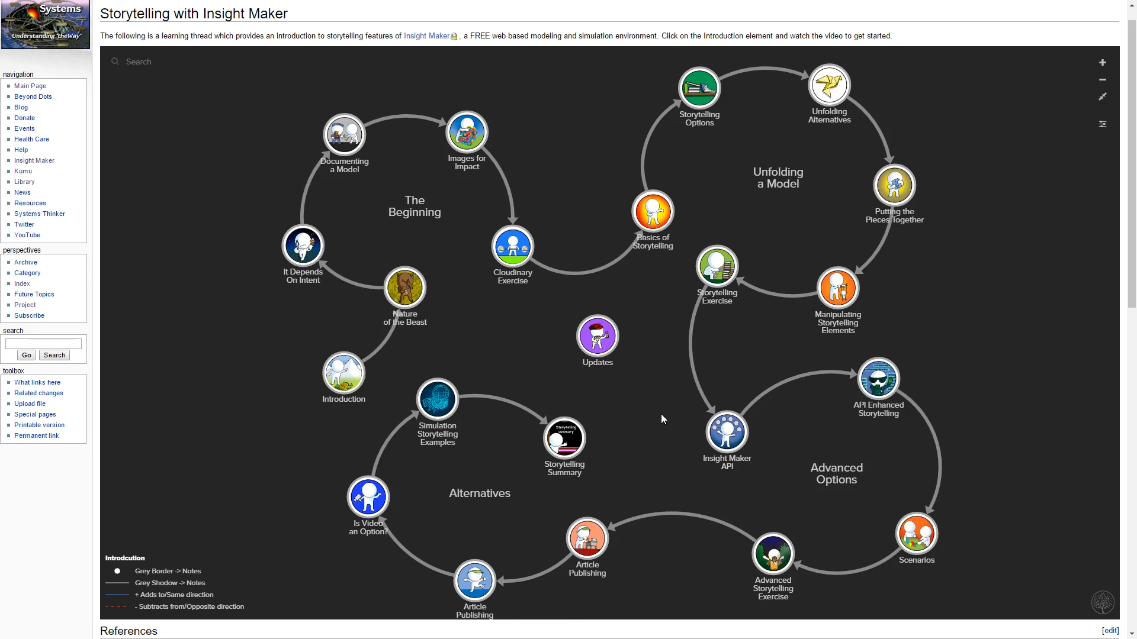
{"action": "mouse_move", "coordinate": [496, 590]}
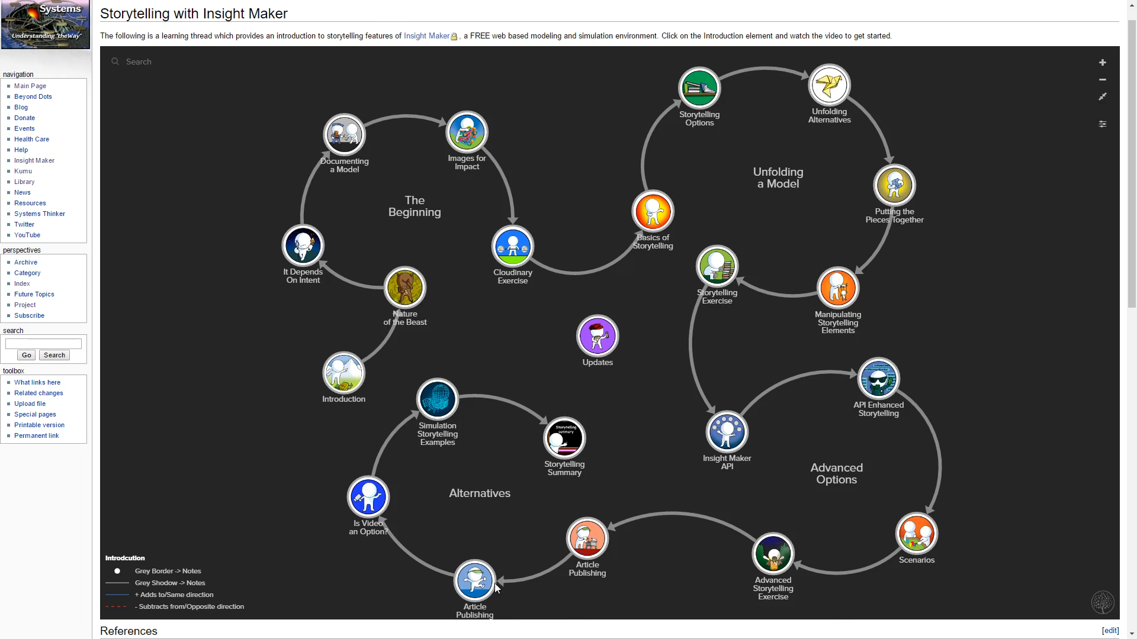